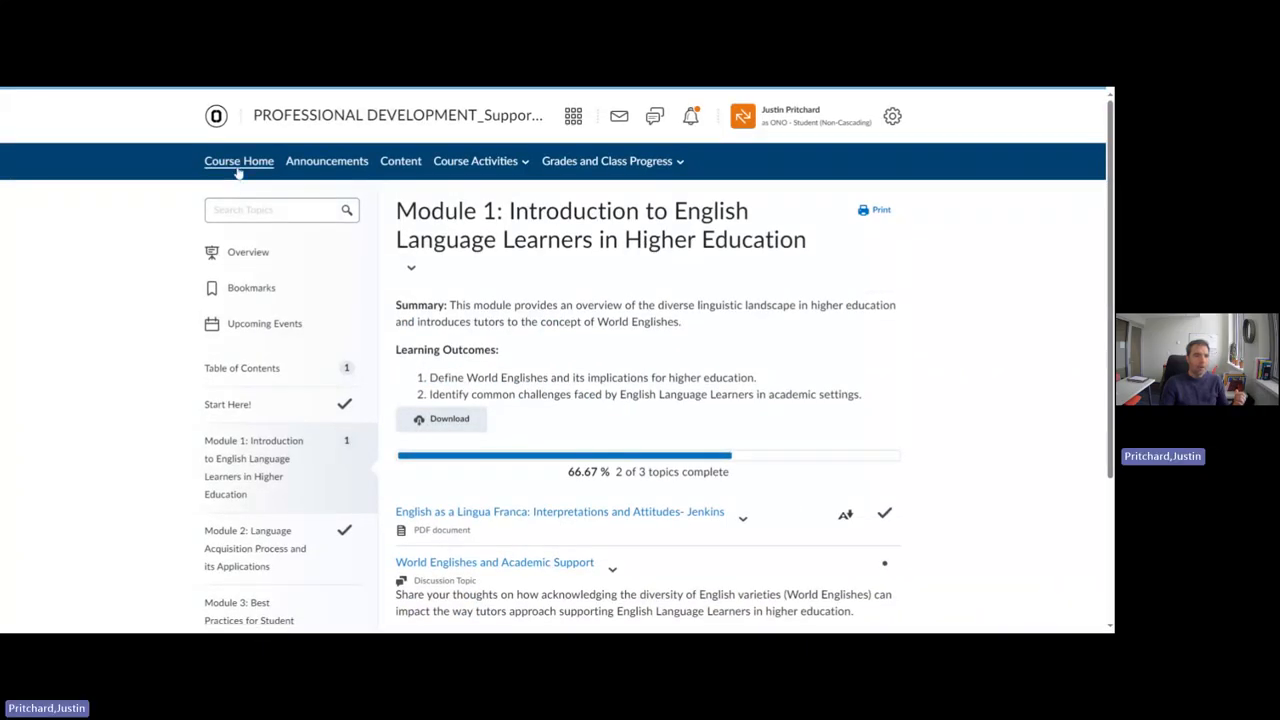
Leave the Module 1 page via Course Home to reach the module tiles
click(238, 161)
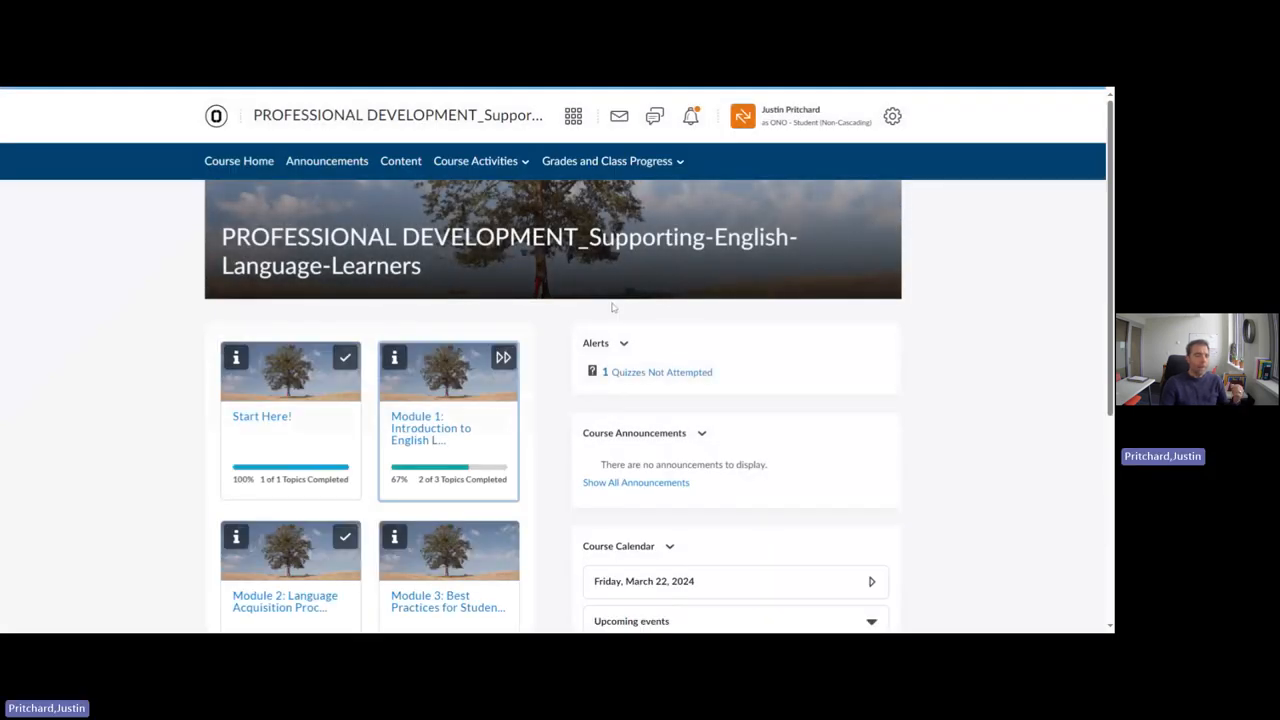
mouse_move(605, 263)
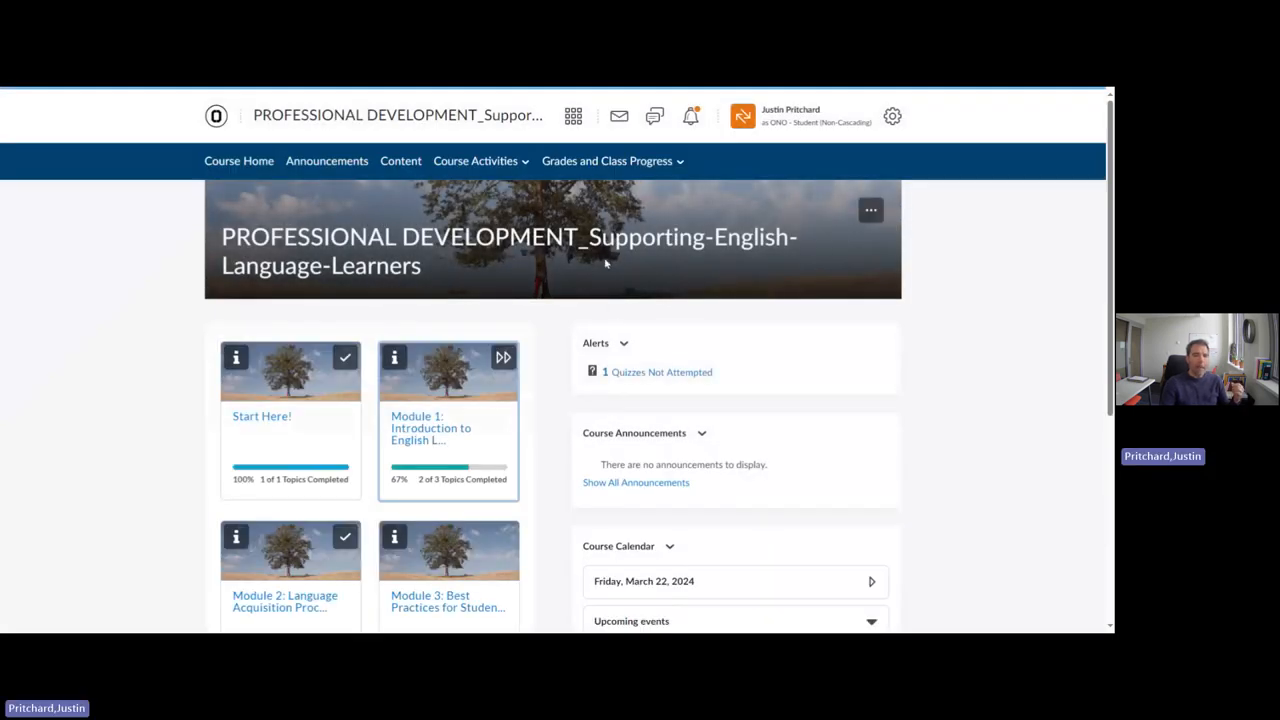
mouse_move(730, 265)
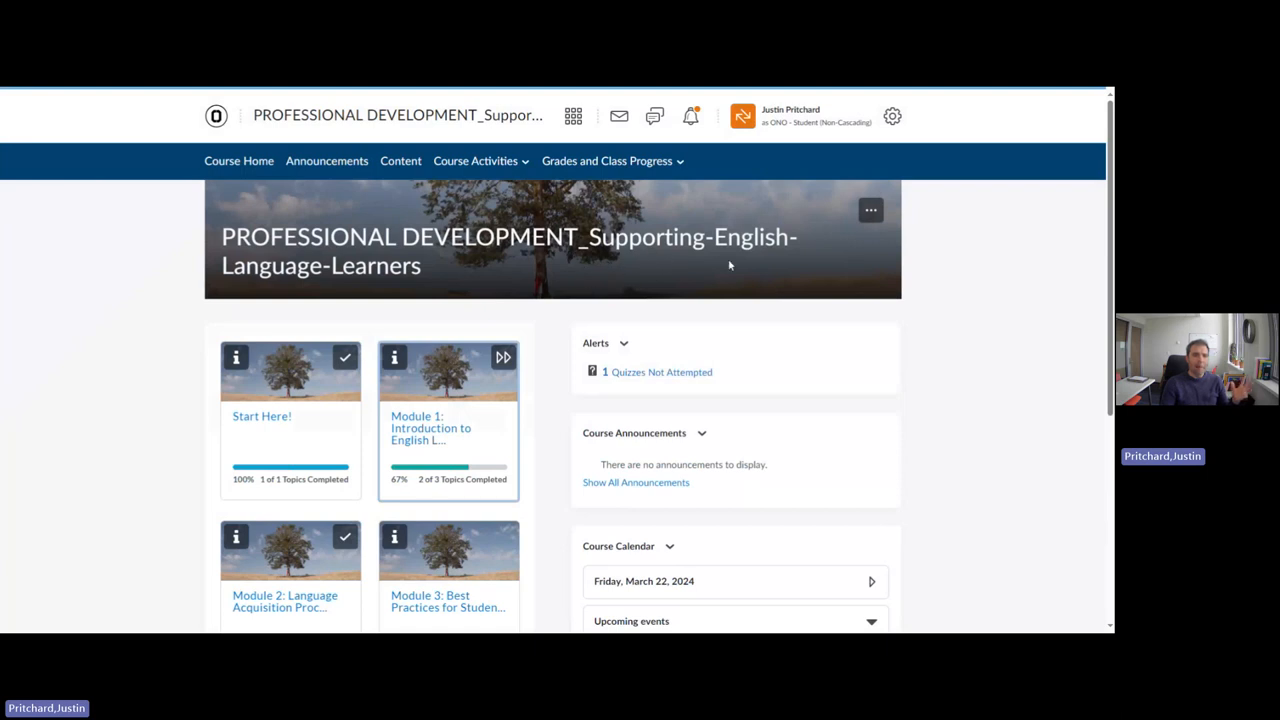
mouse_move(689, 303)
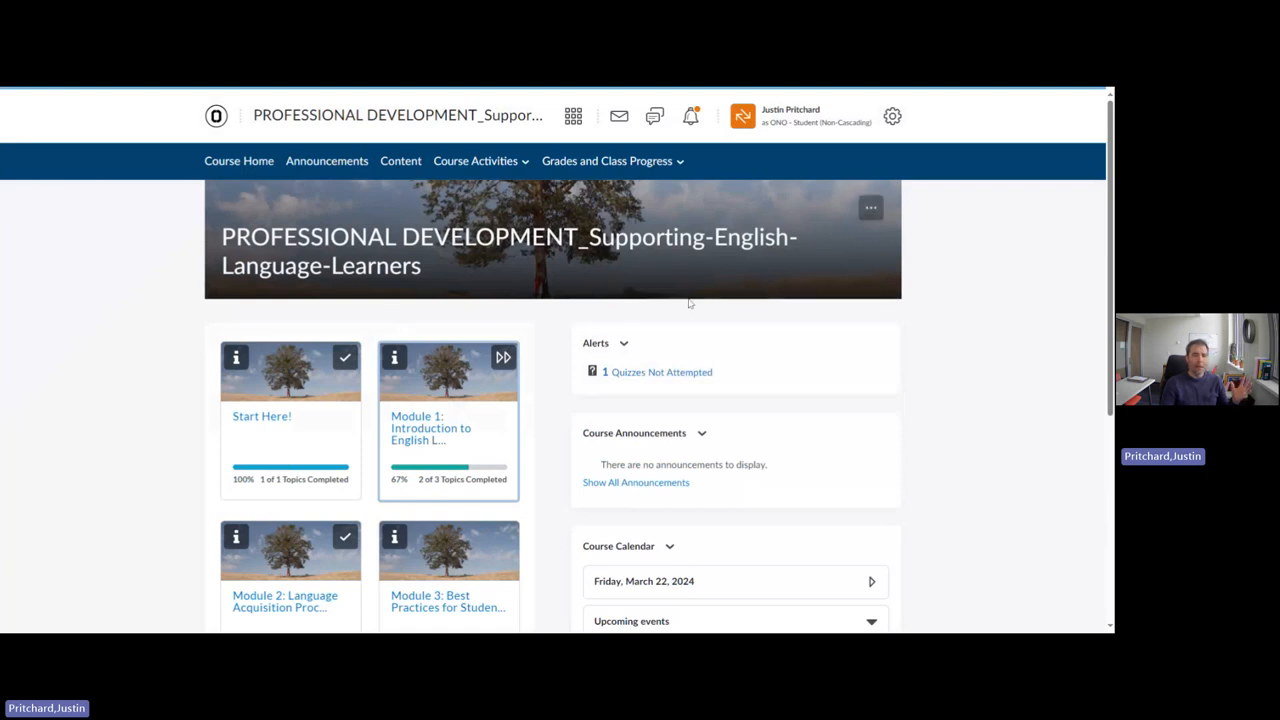
mouse_move(677, 200)
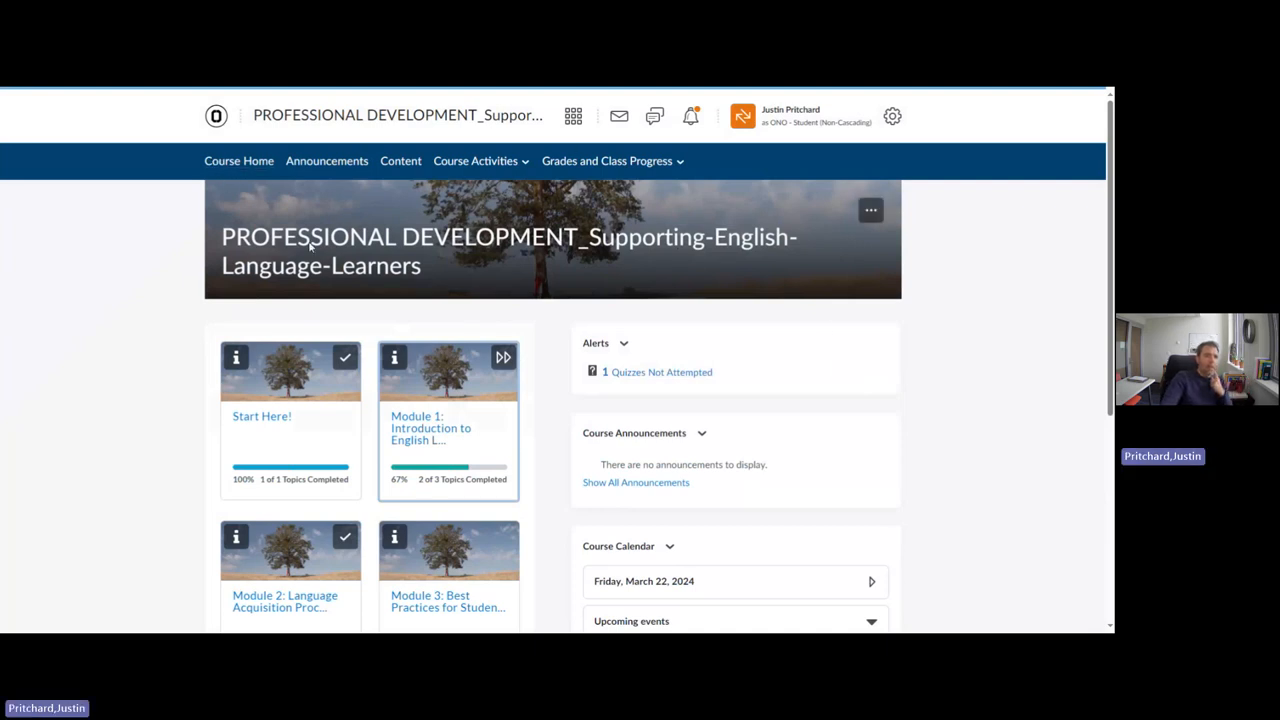
mouse_move(458, 358)
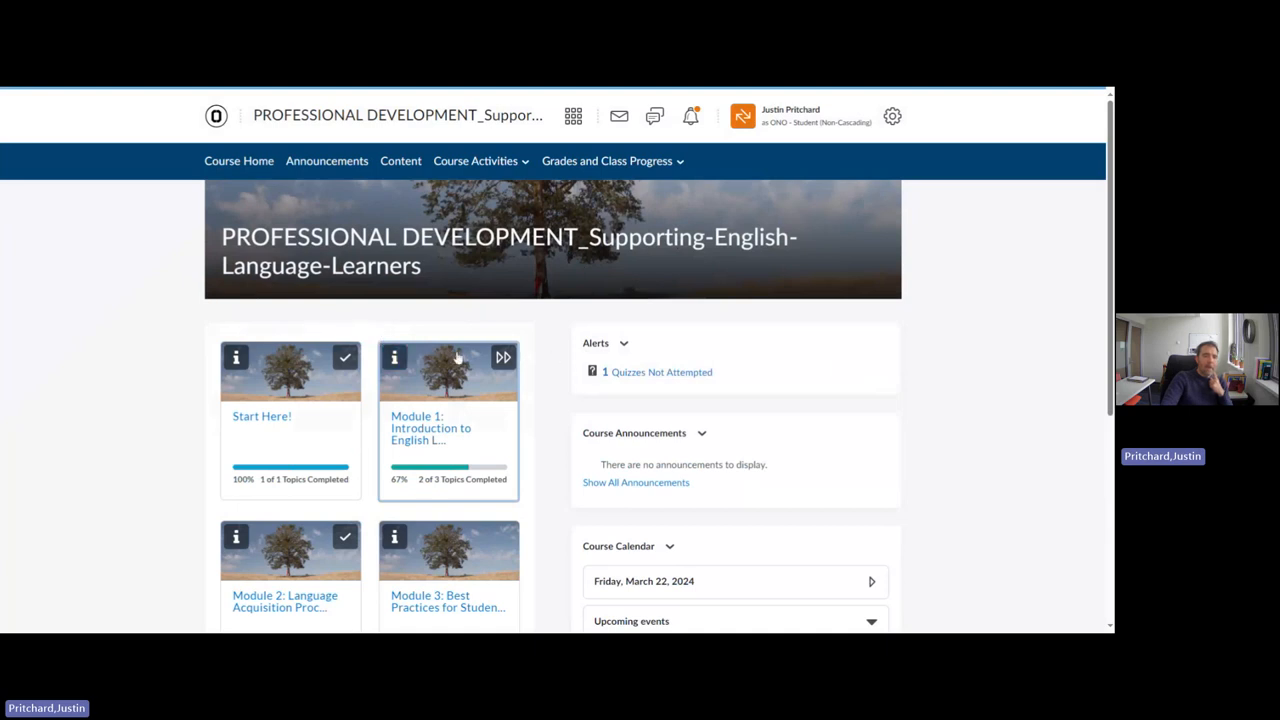
mouse_move(673, 430)
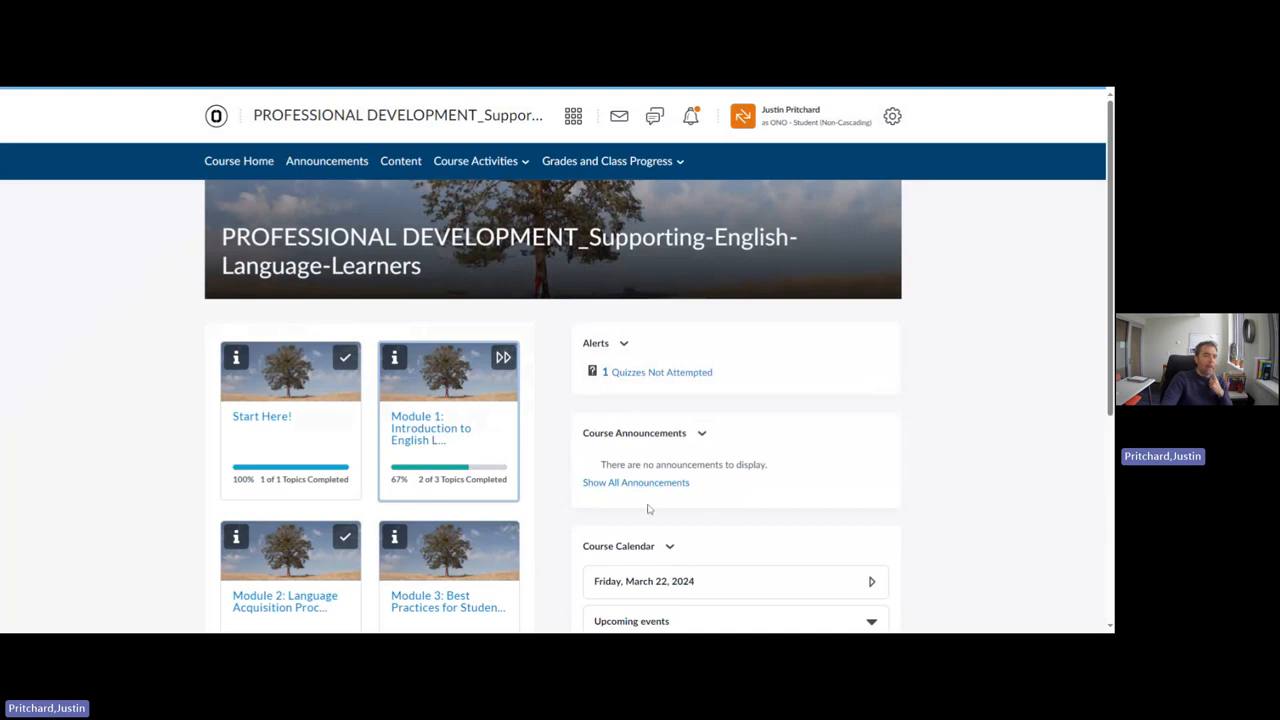
mouse_move(588, 477)
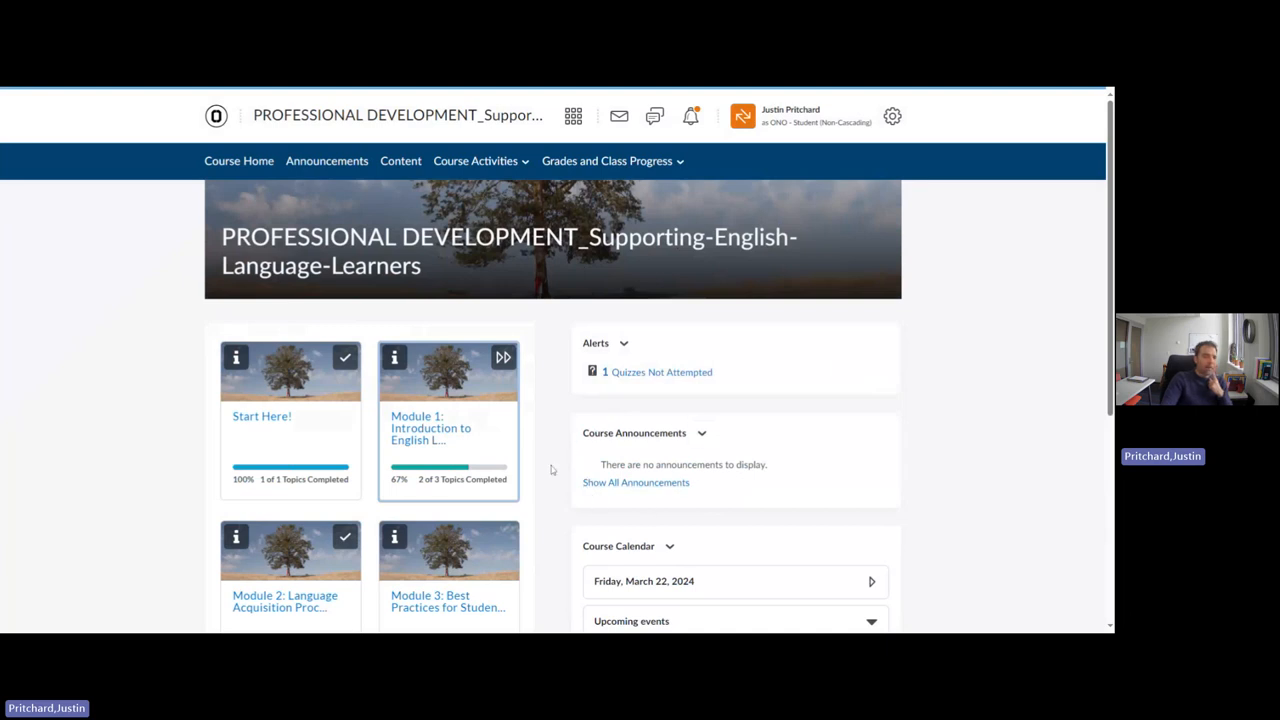
mouse_move(513, 404)
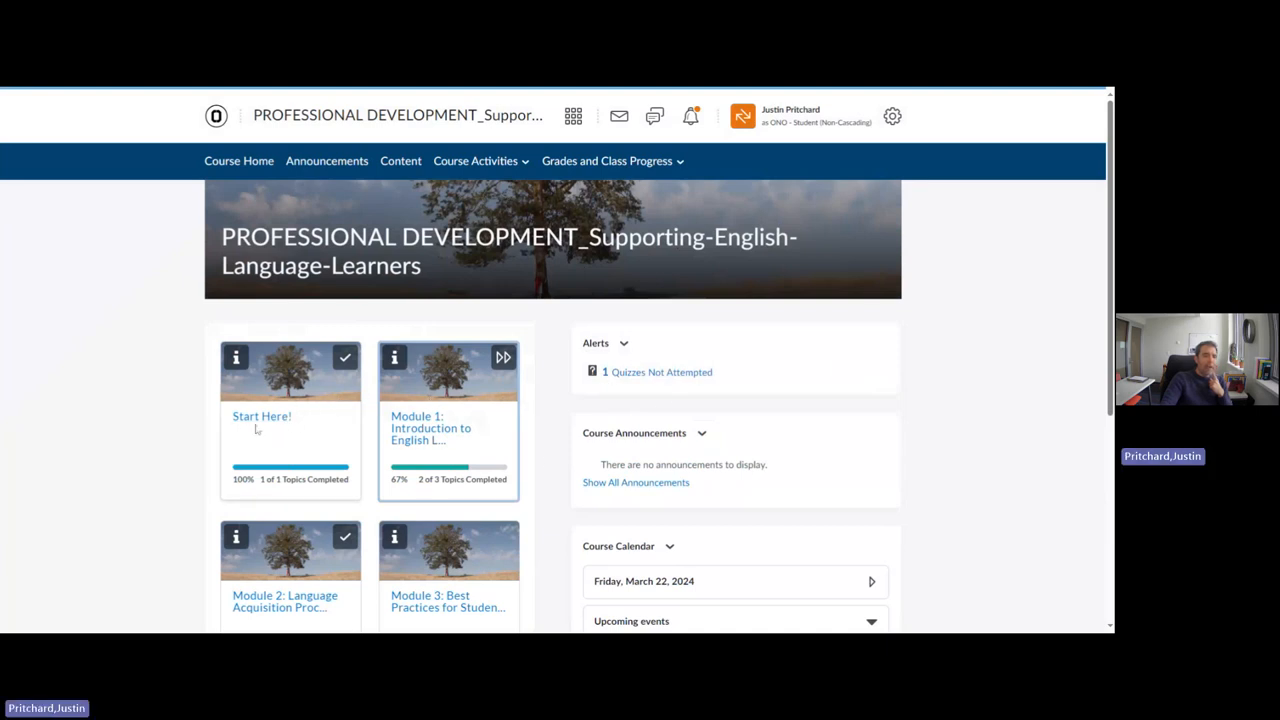
Open the Start Here! module and scroll through its welcome letter to the team
click(262, 416)
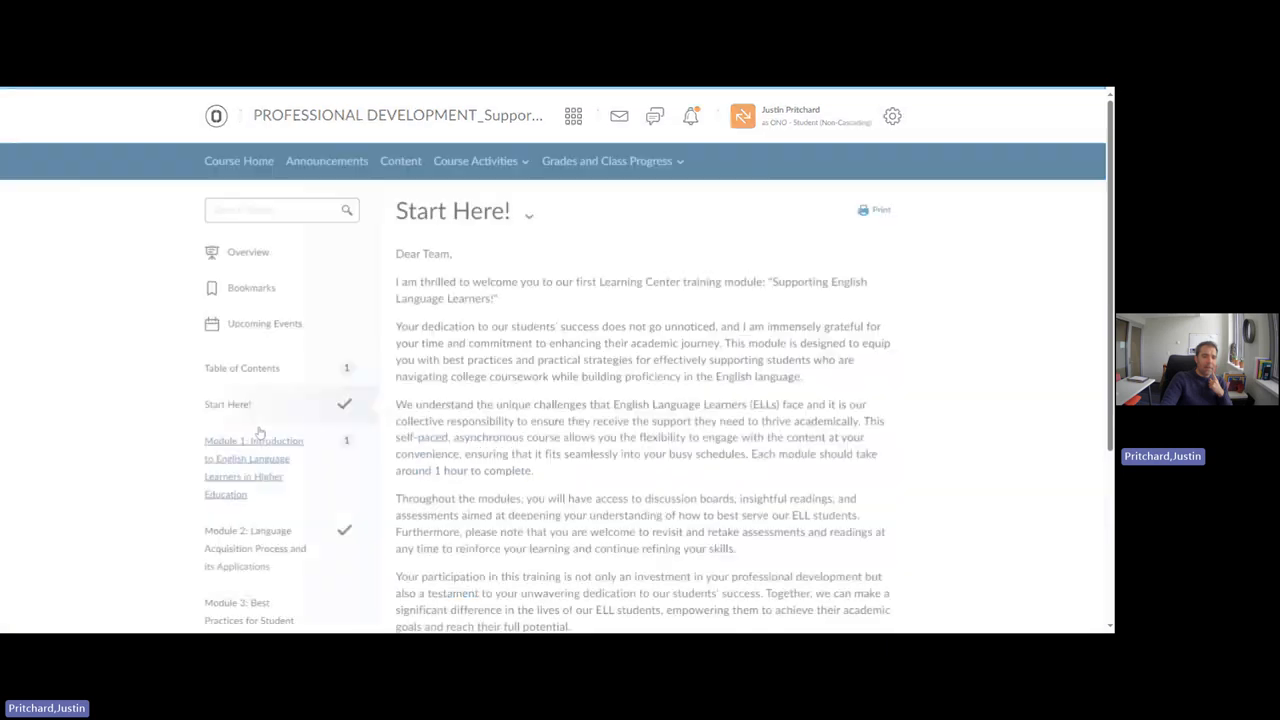
scroll(down, 3)
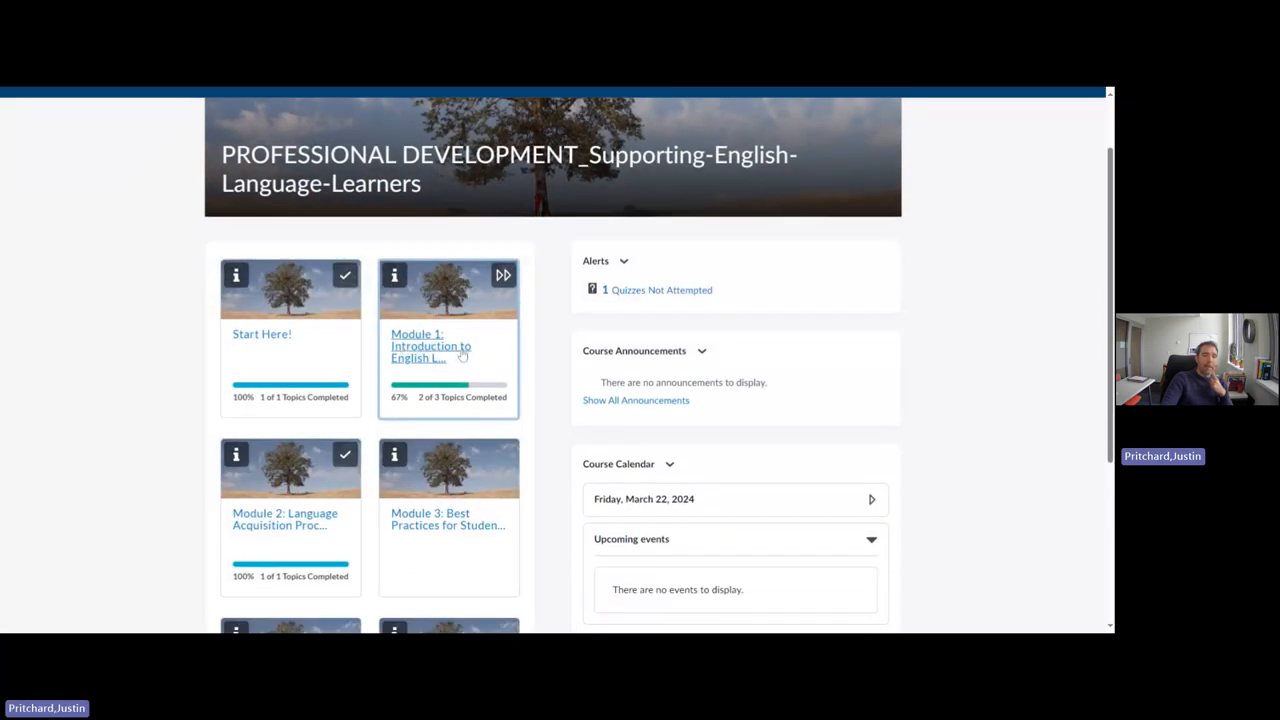
Scroll from the Accommodating English Language Learners video back to the top of Start Here!
scroll(up, 3)
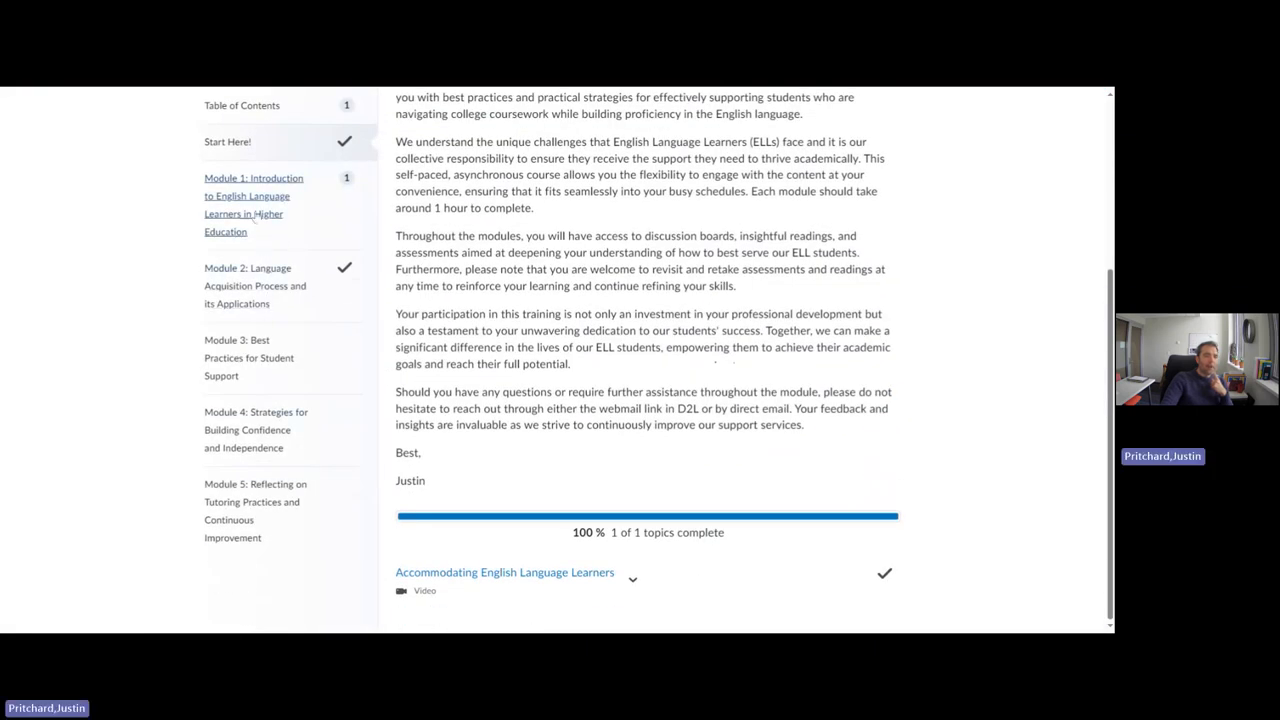
scroll(up, 3)
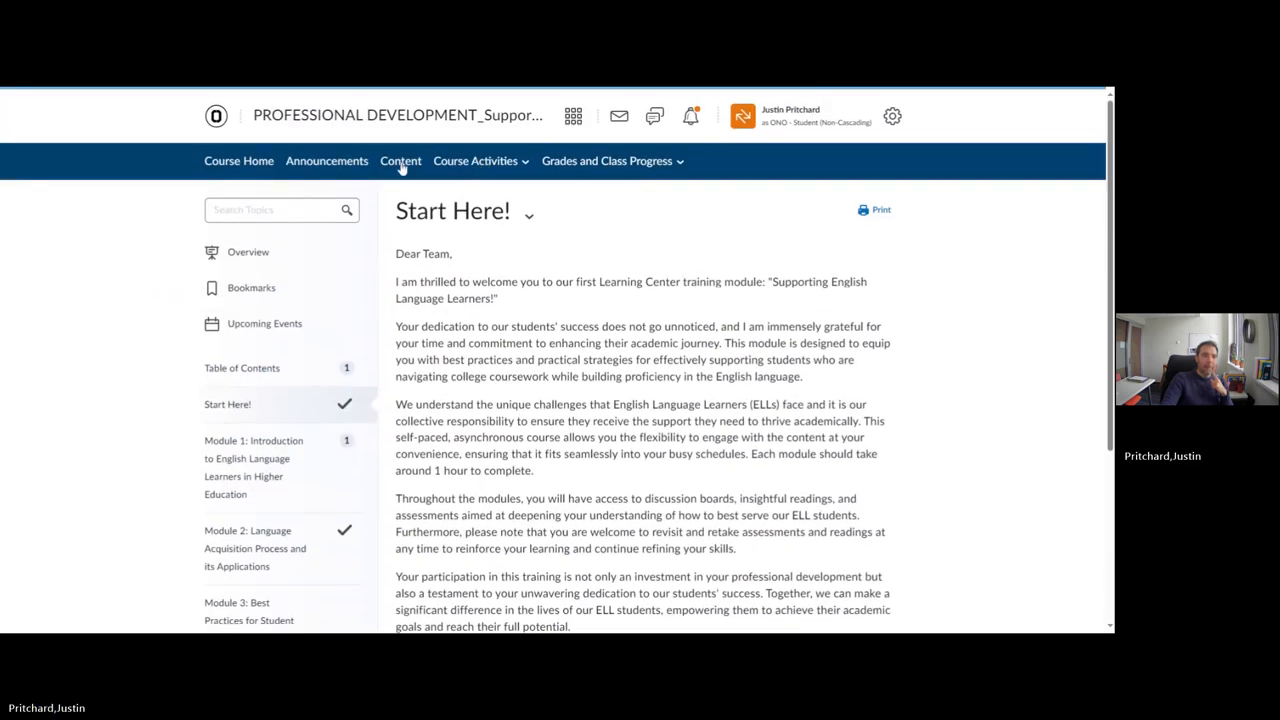
Browse the Course Activities list (Assignments, Discussions, Quizzes), then go back to Course Home
click(475, 161)
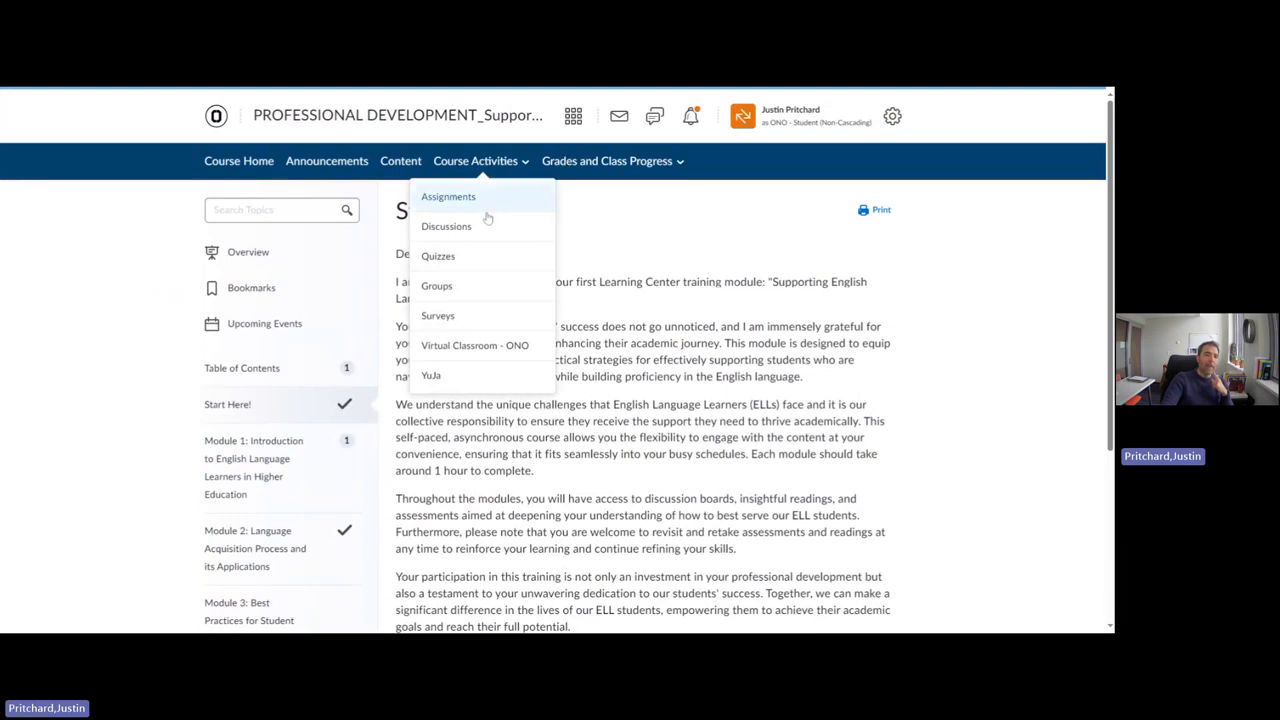
mouse_move(543, 193)
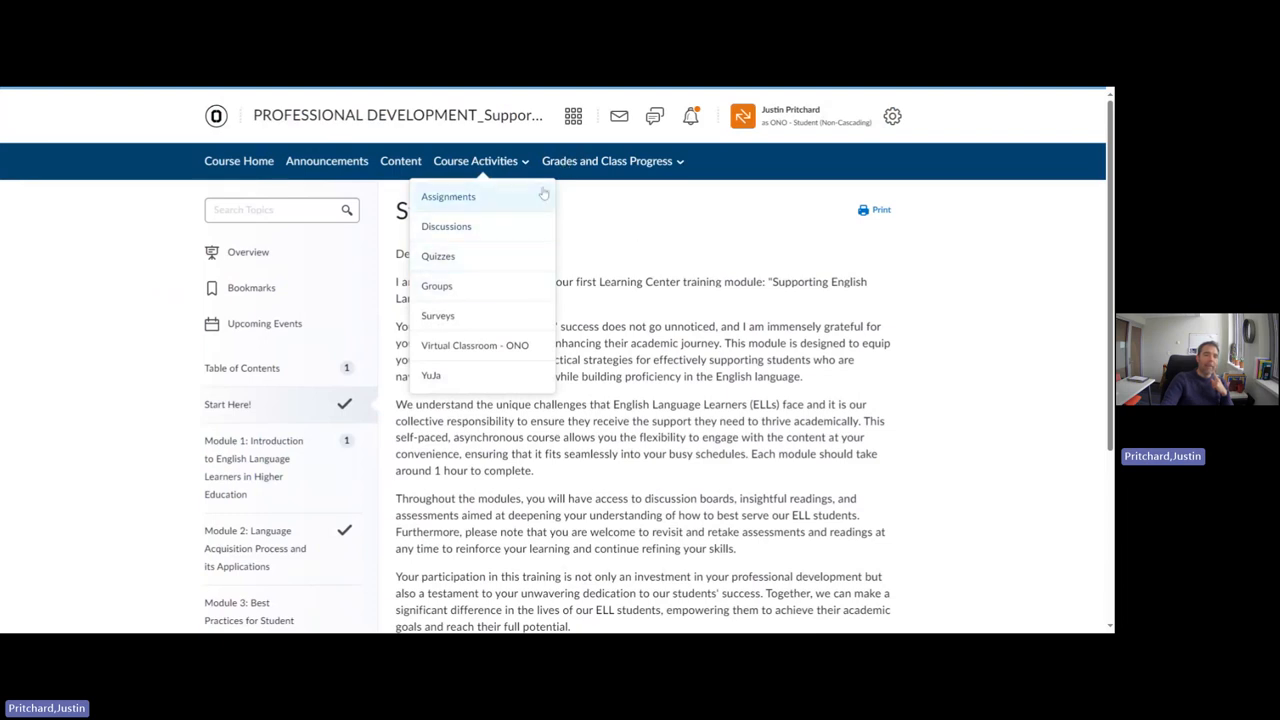
mouse_move(477, 209)
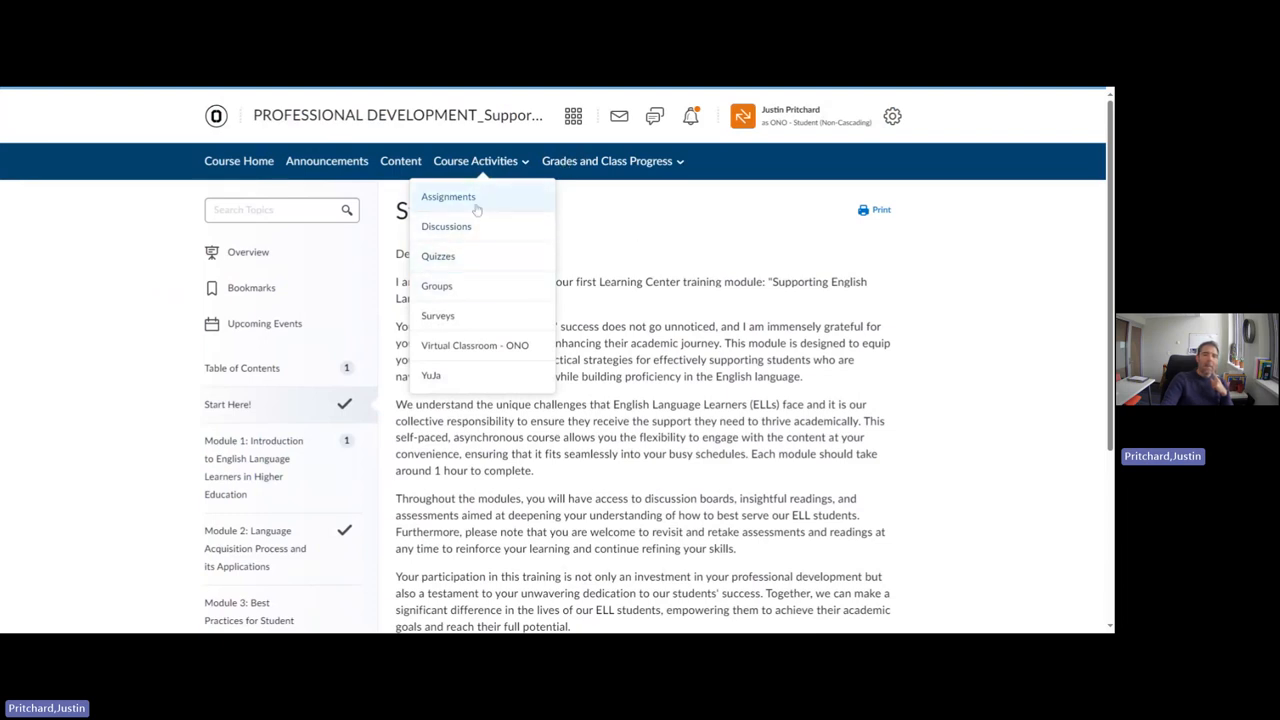
mouse_move(464, 238)
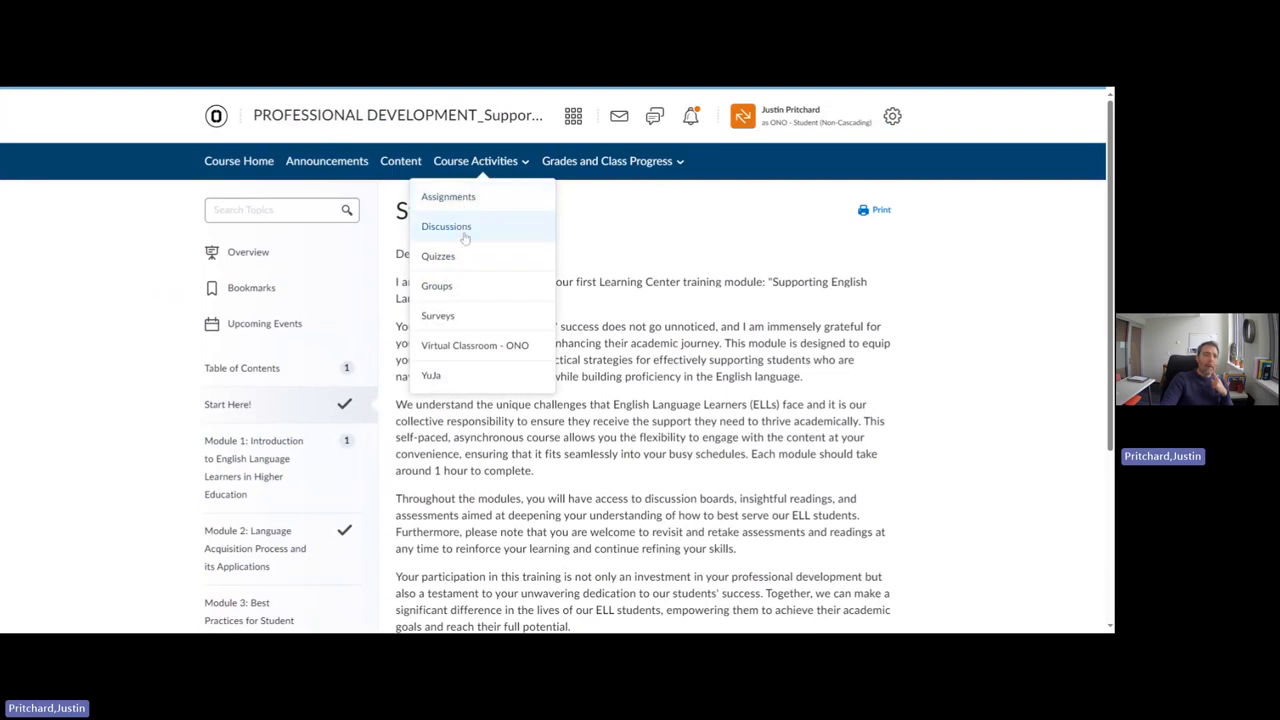
mouse_move(438, 256)
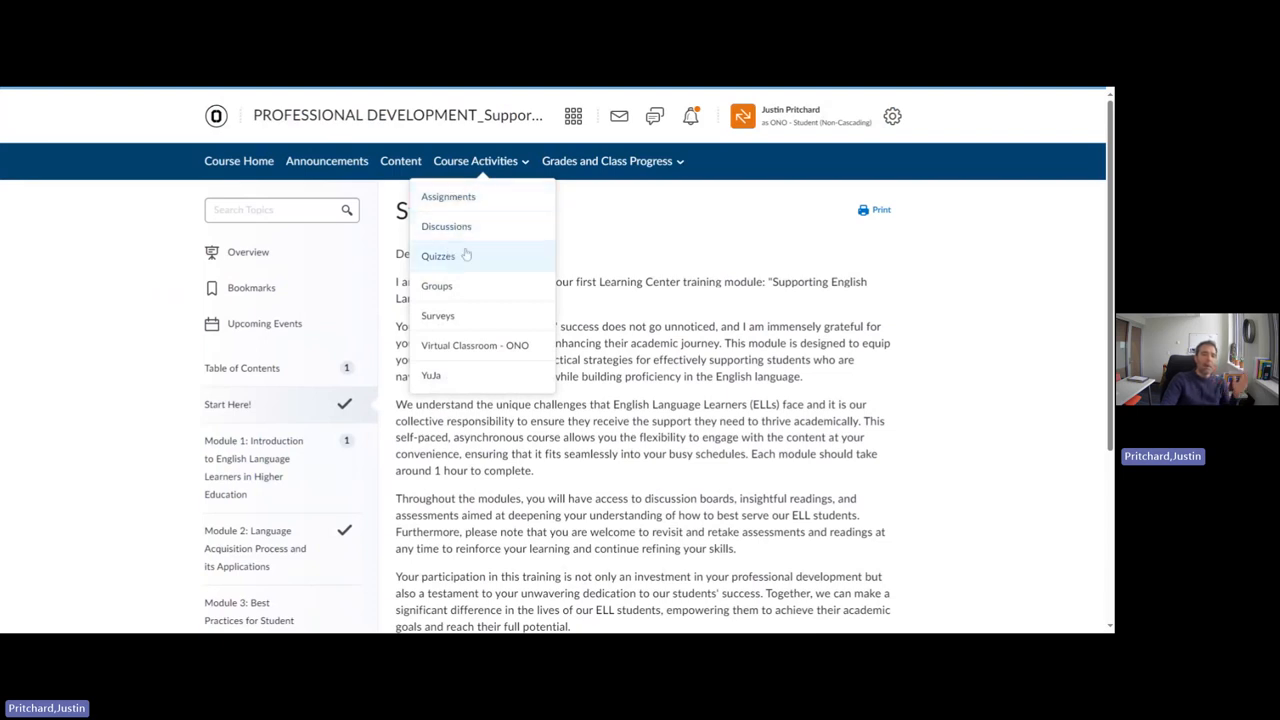
mouse_move(448, 196)
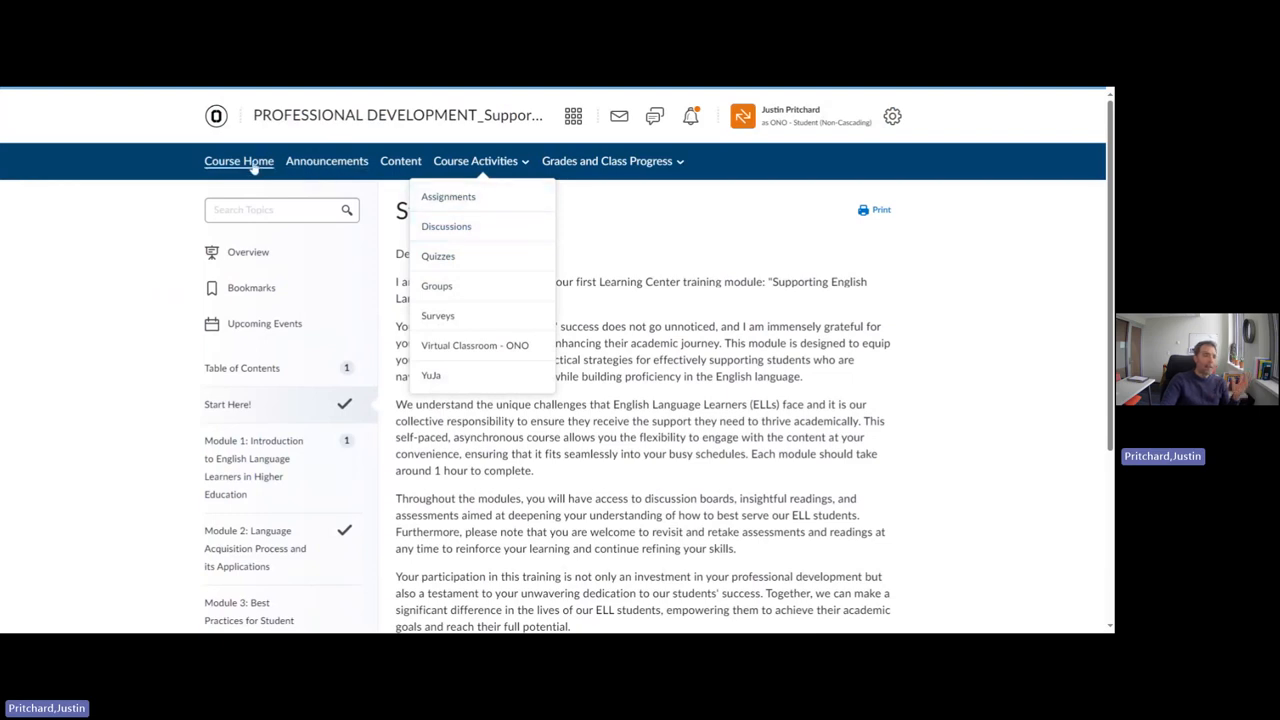
click(238, 160)
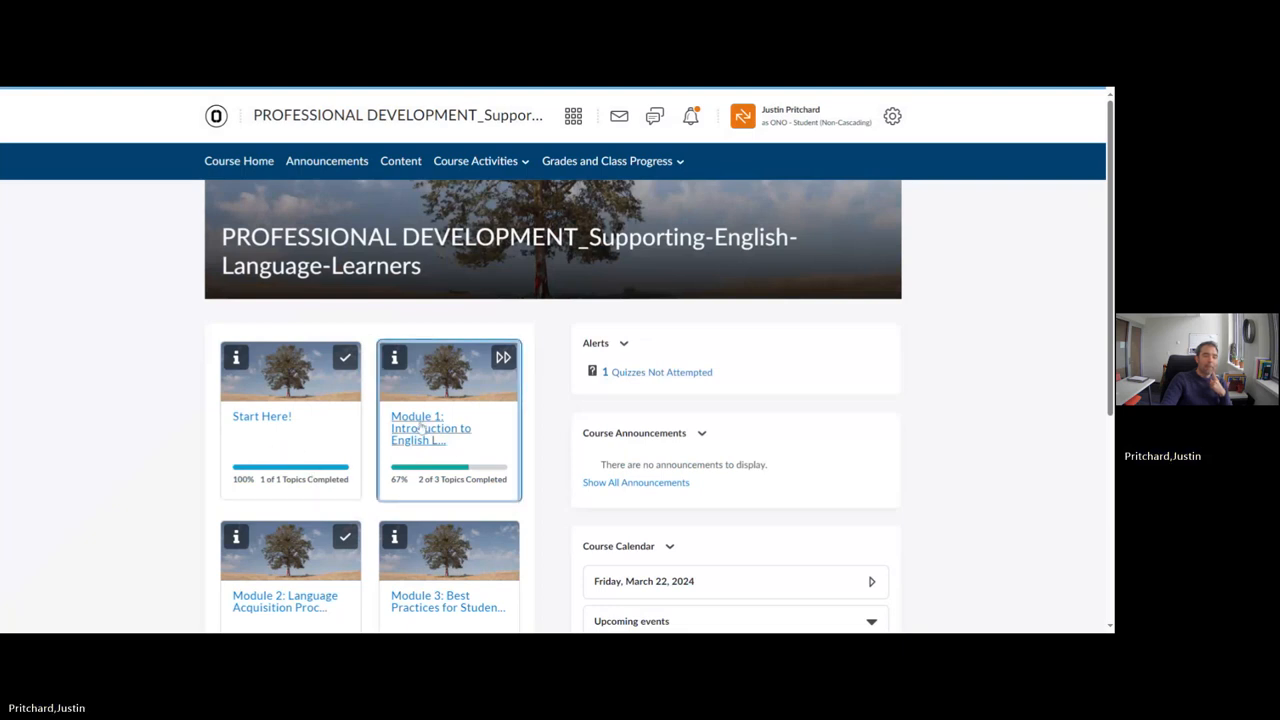
Open Module 1 and scroll to its reading, discussion, quiz and 66.67% progress bar
click(448, 428)
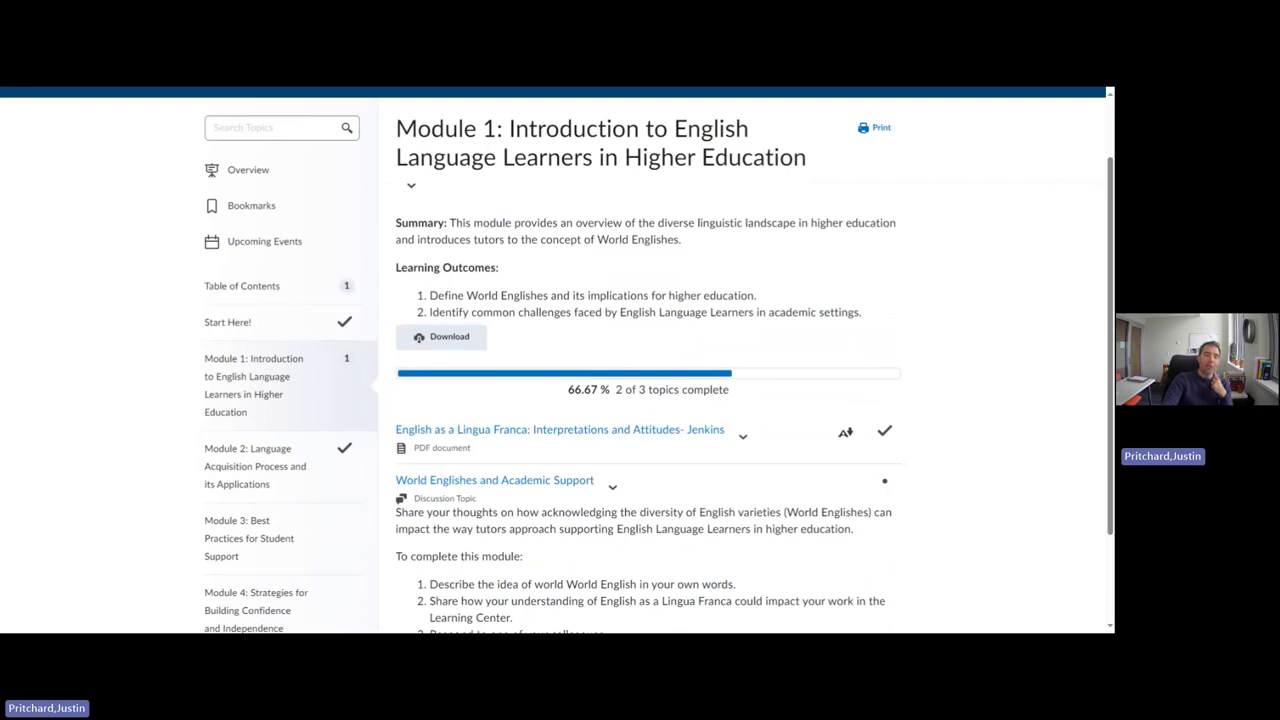
mouse_move(640, 280)
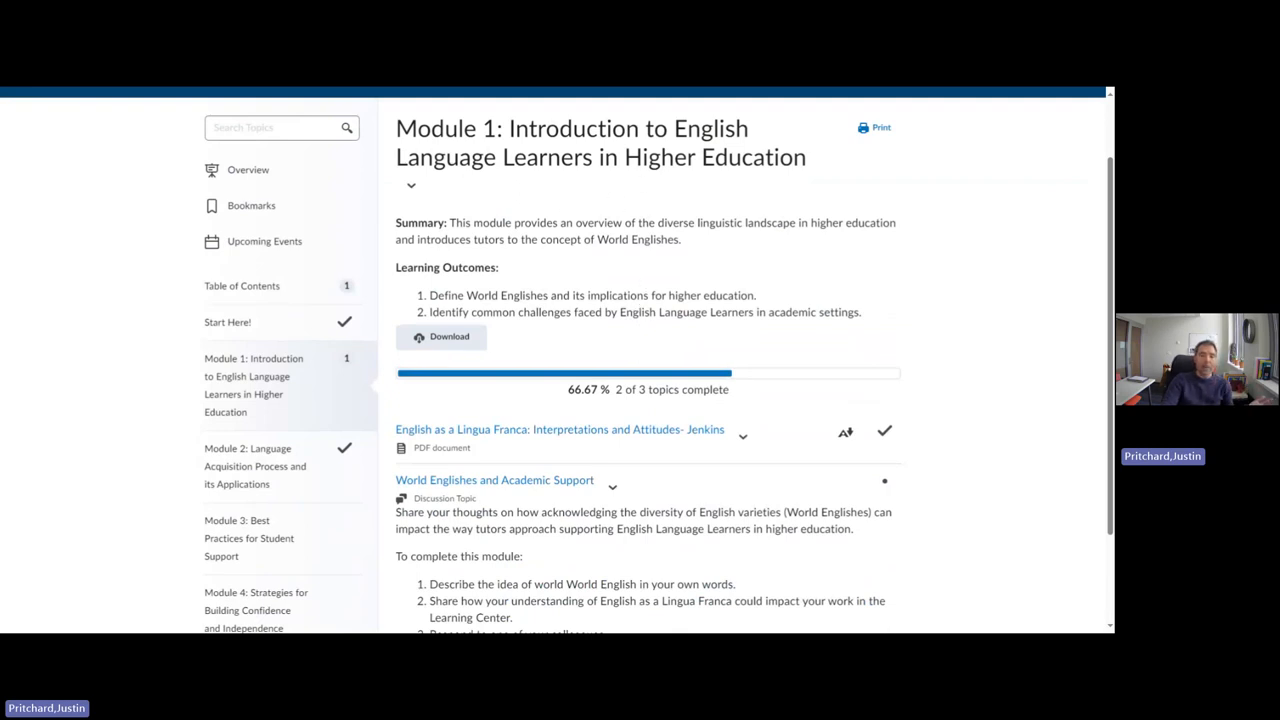
scroll(down, 3)
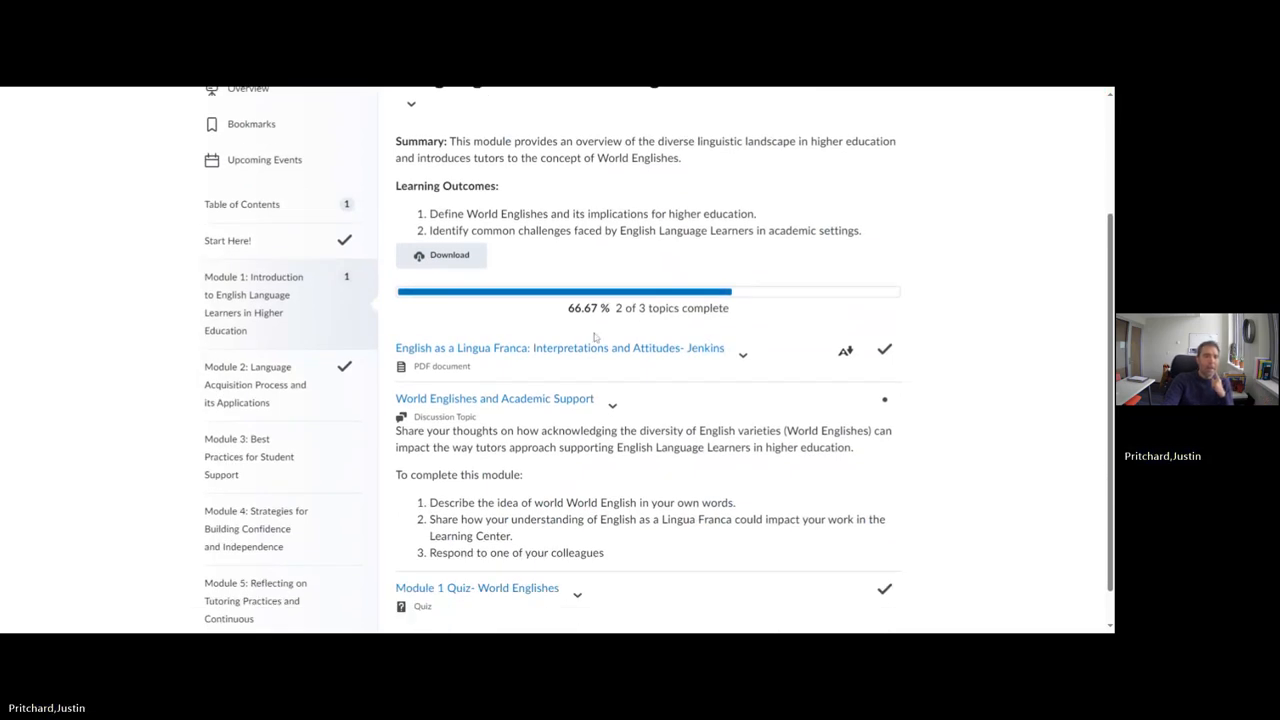
mouse_move(540, 348)
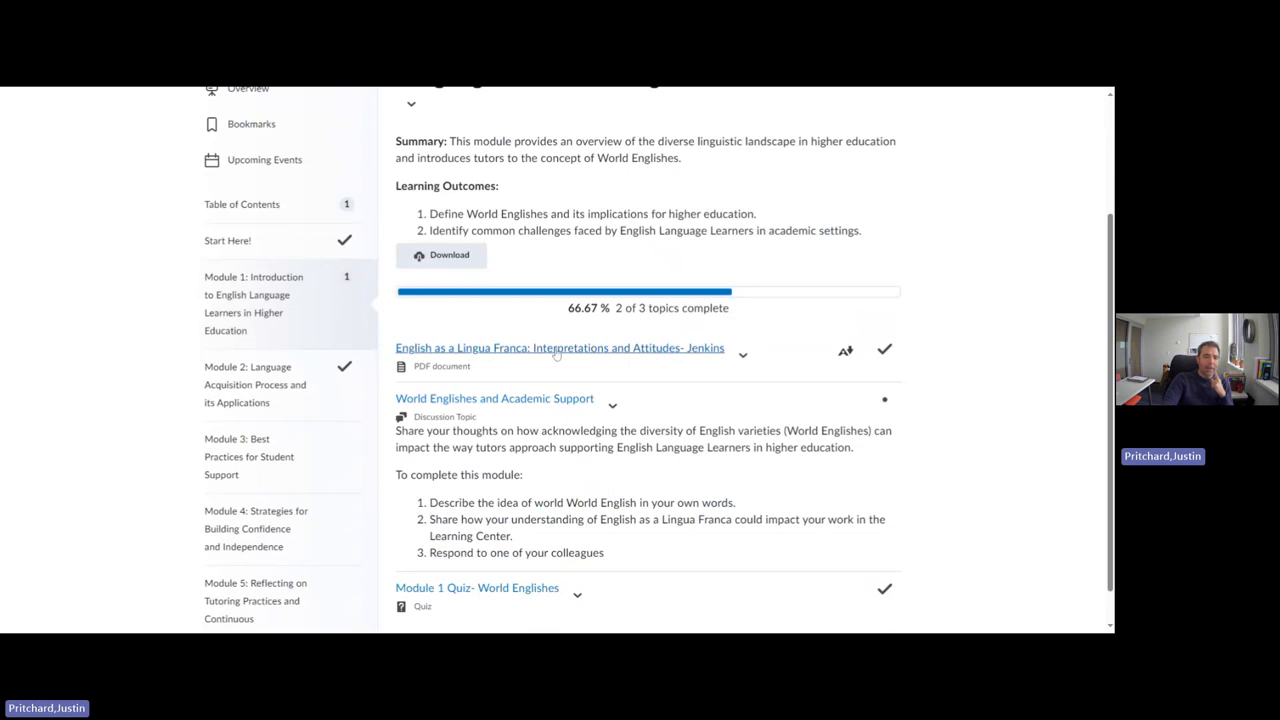
mouse_move(546, 359)
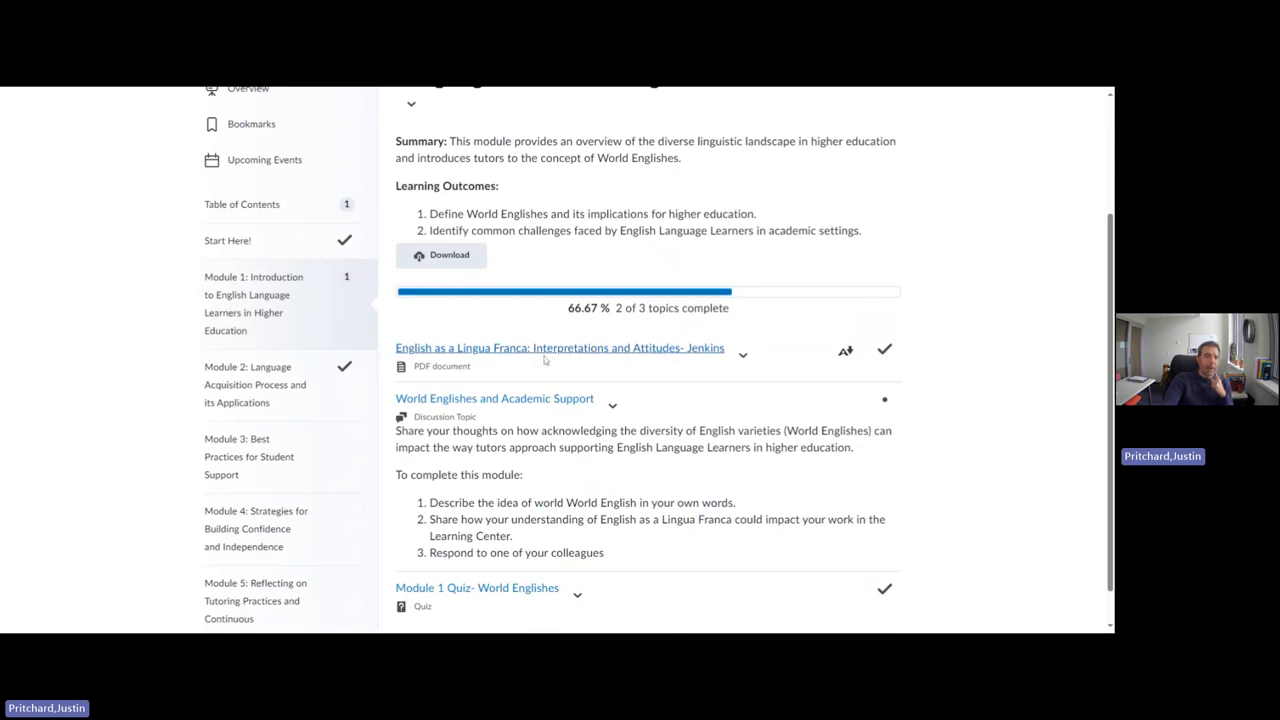
Open the Jenkins 'English as a Lingua Franca' PDF and view its alternative download formats
click(559, 347)
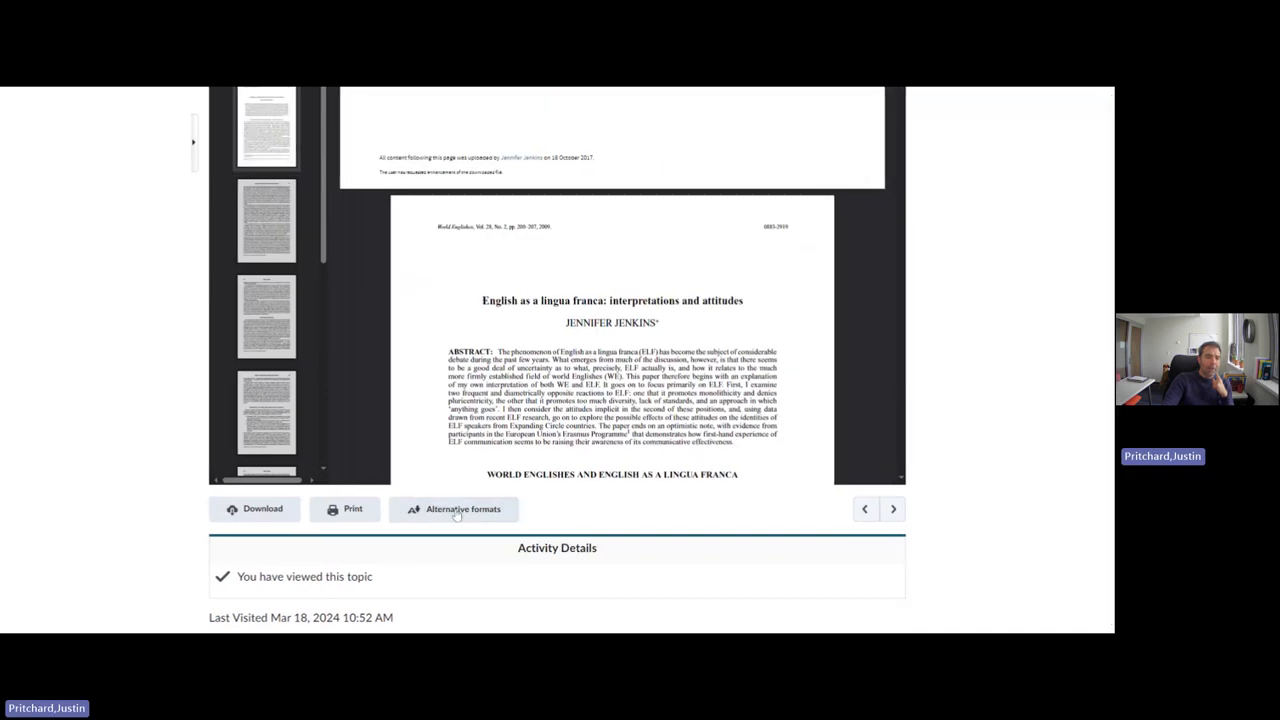
click(453, 508)
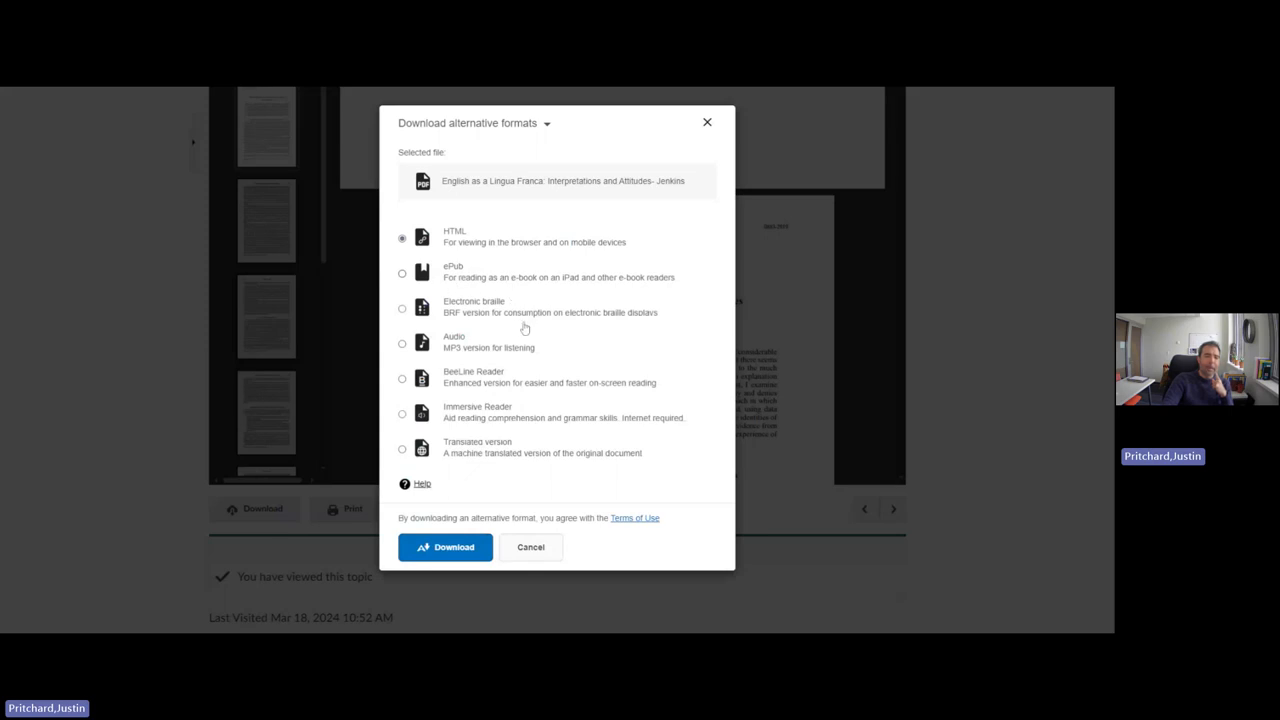
mouse_move(556, 374)
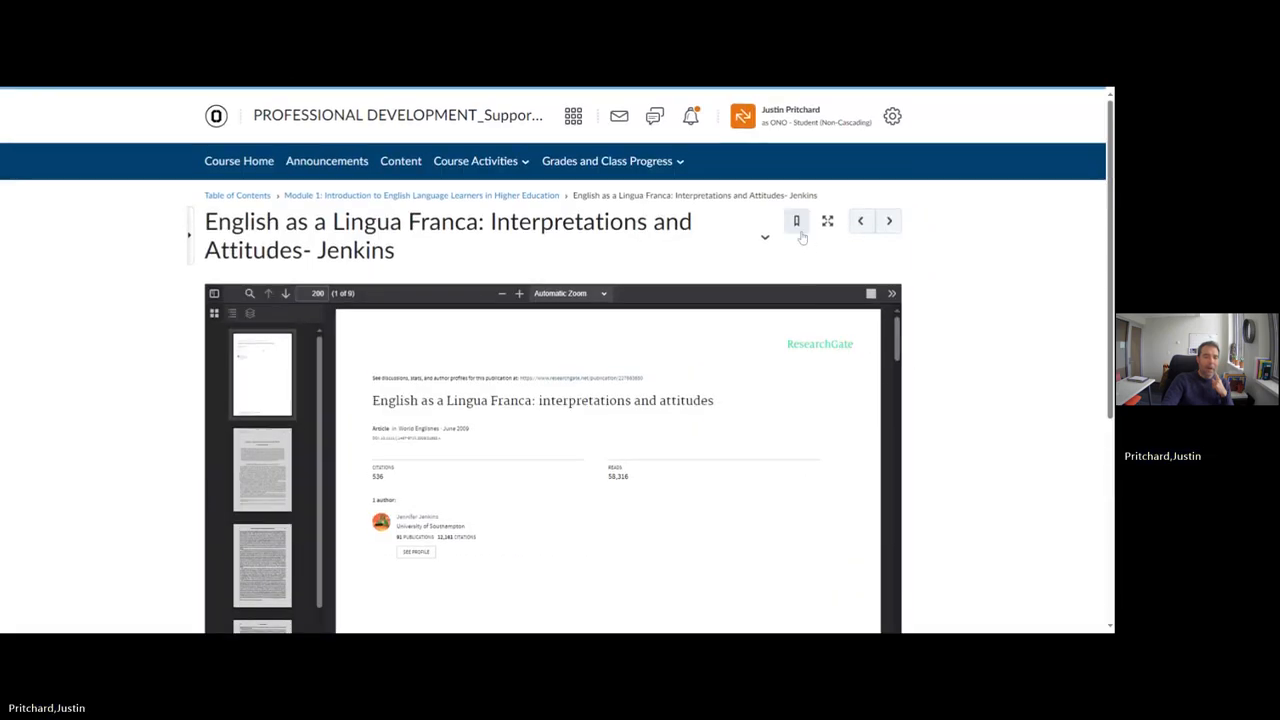
Advance from the Jenkins reading to the empty World Englishes and Academic Support discussion
click(765, 237)
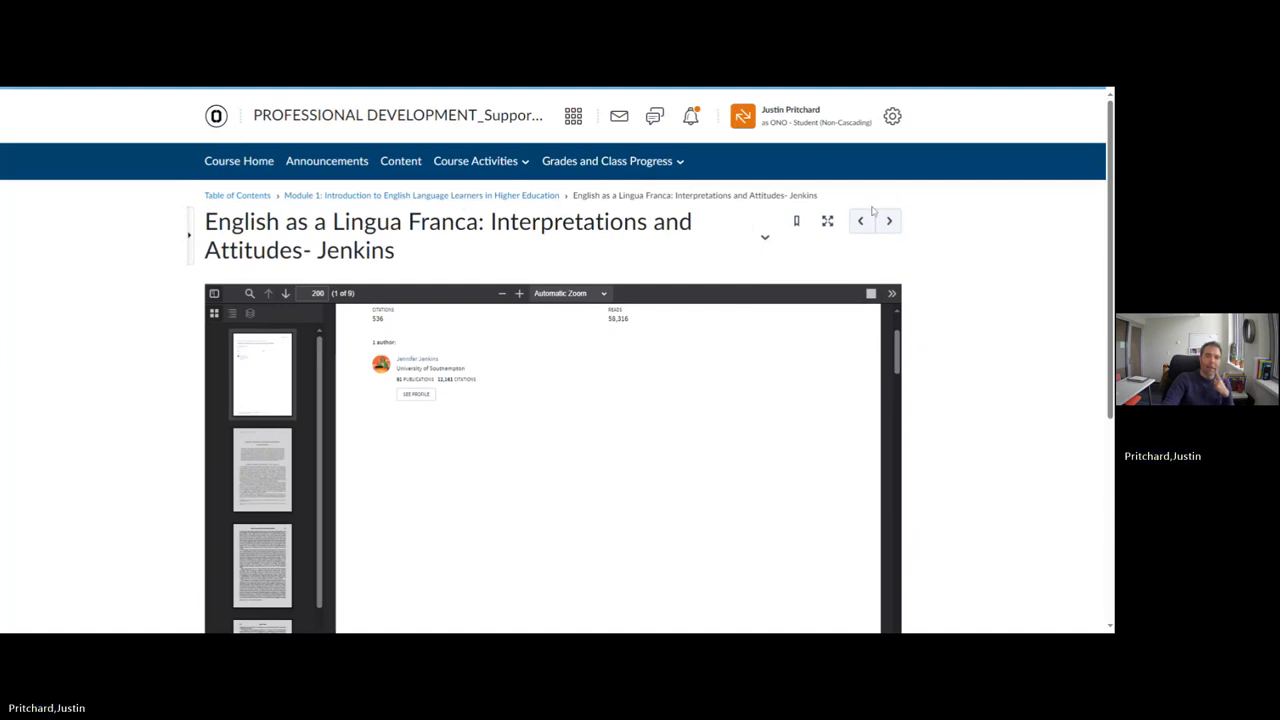
click(888, 220)
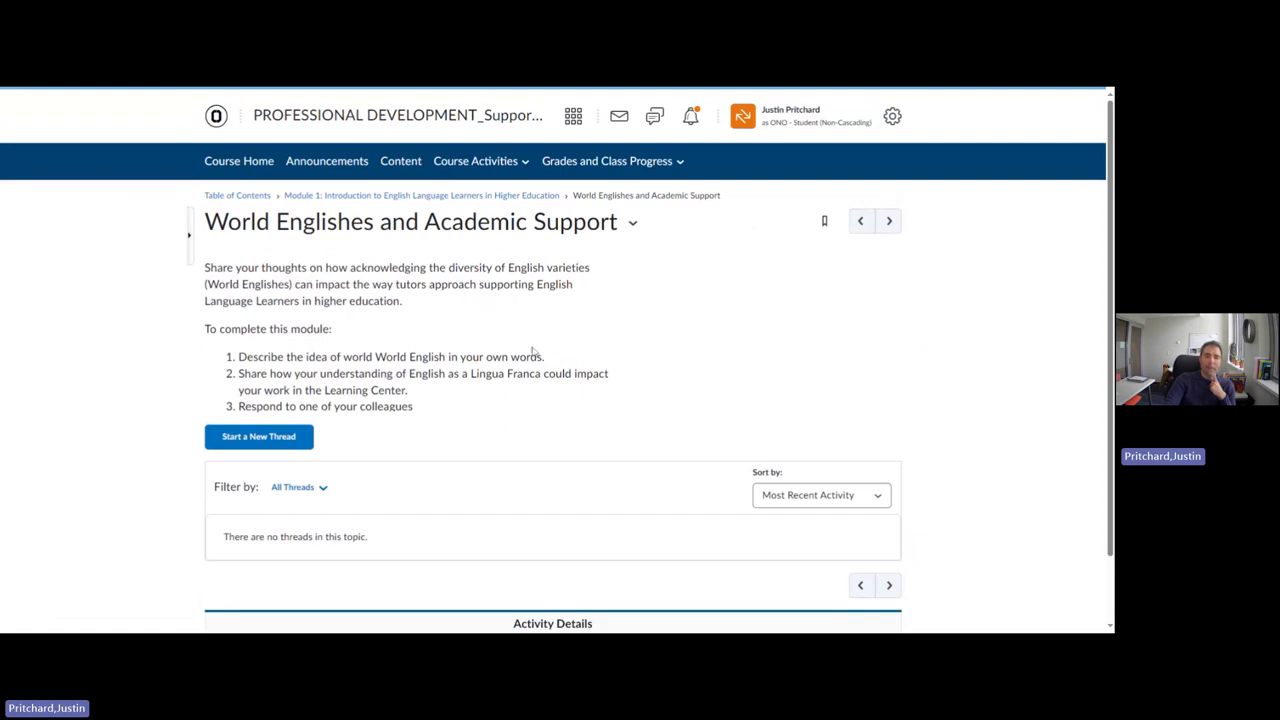
mouse_move(258, 436)
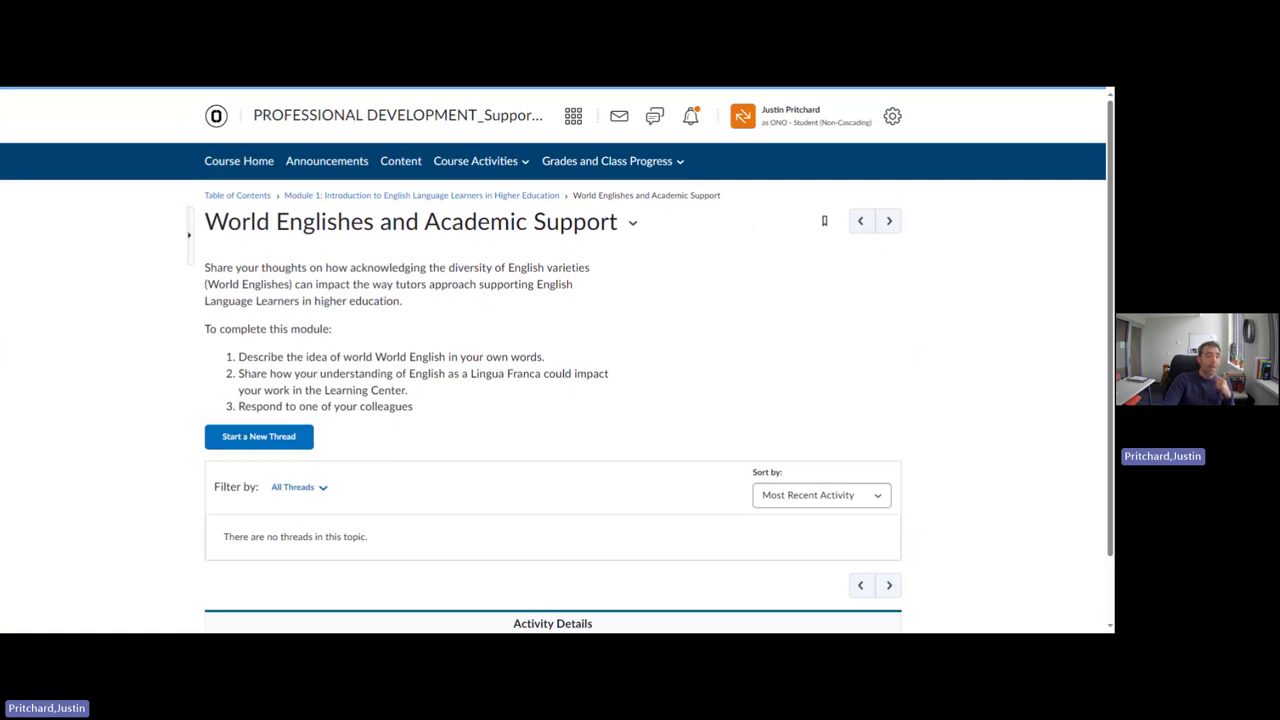
mouse_move(352, 421)
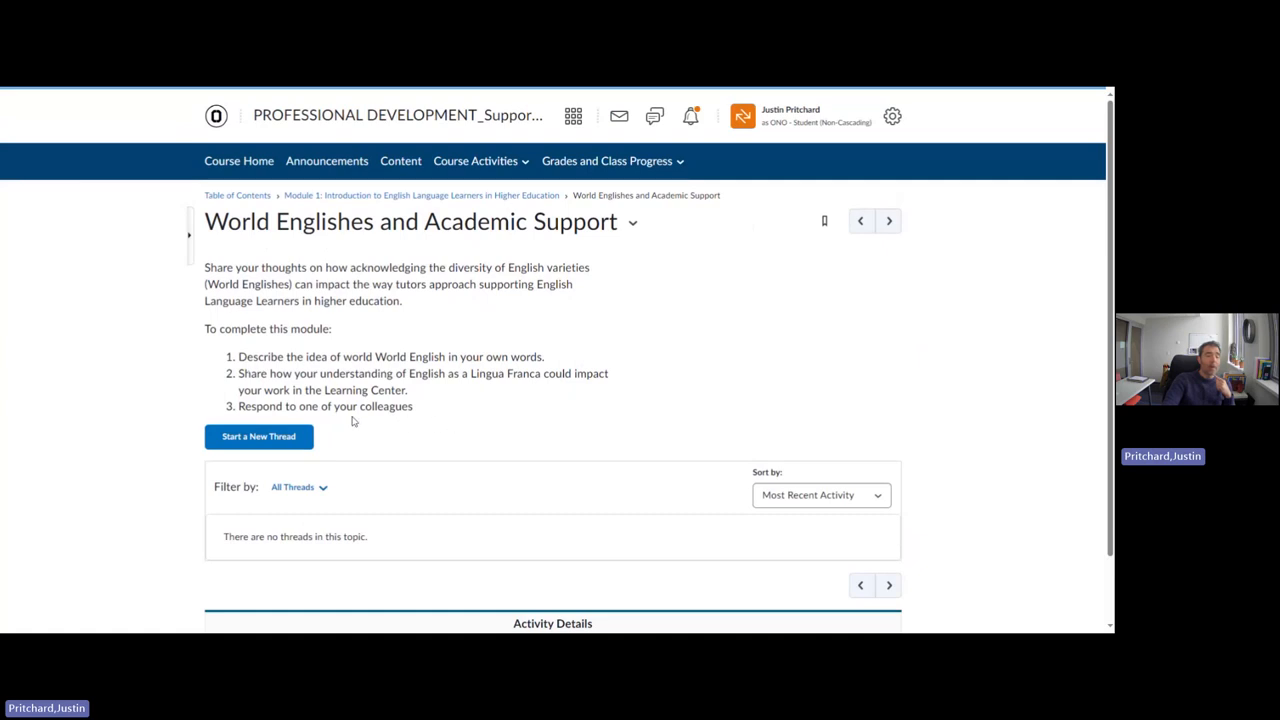
mouse_move(330, 418)
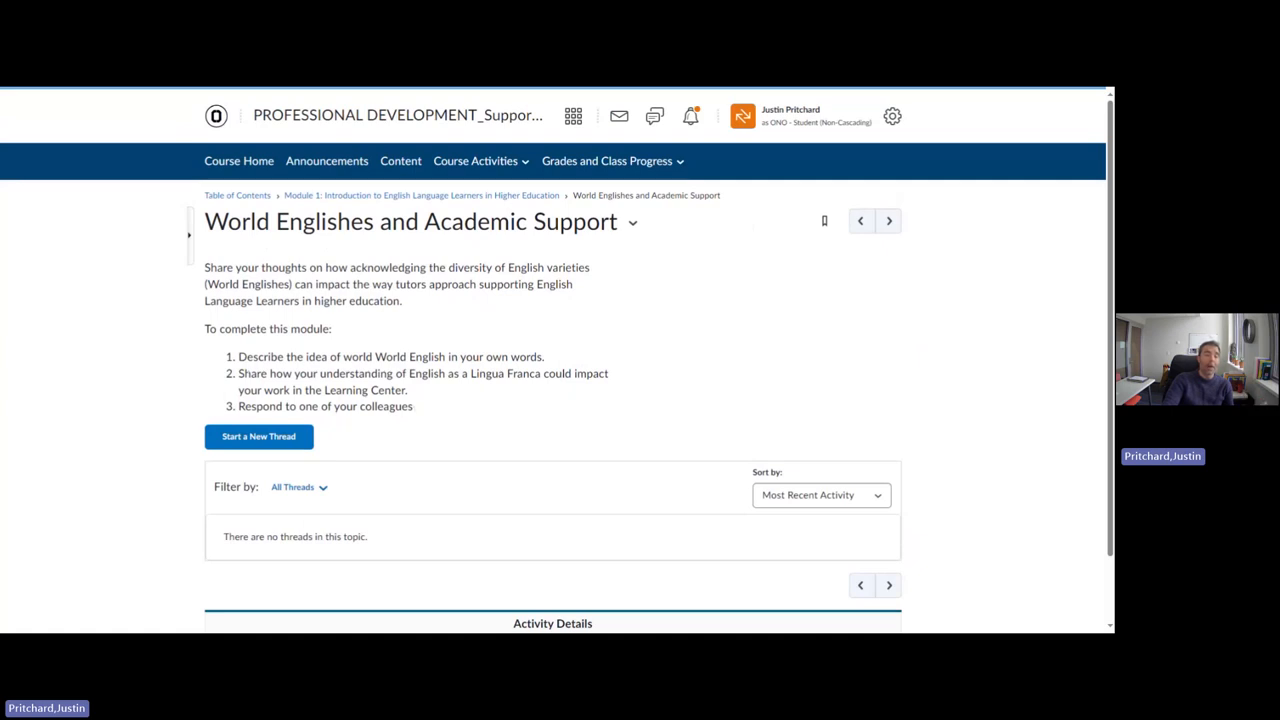
mouse_move(410, 426)
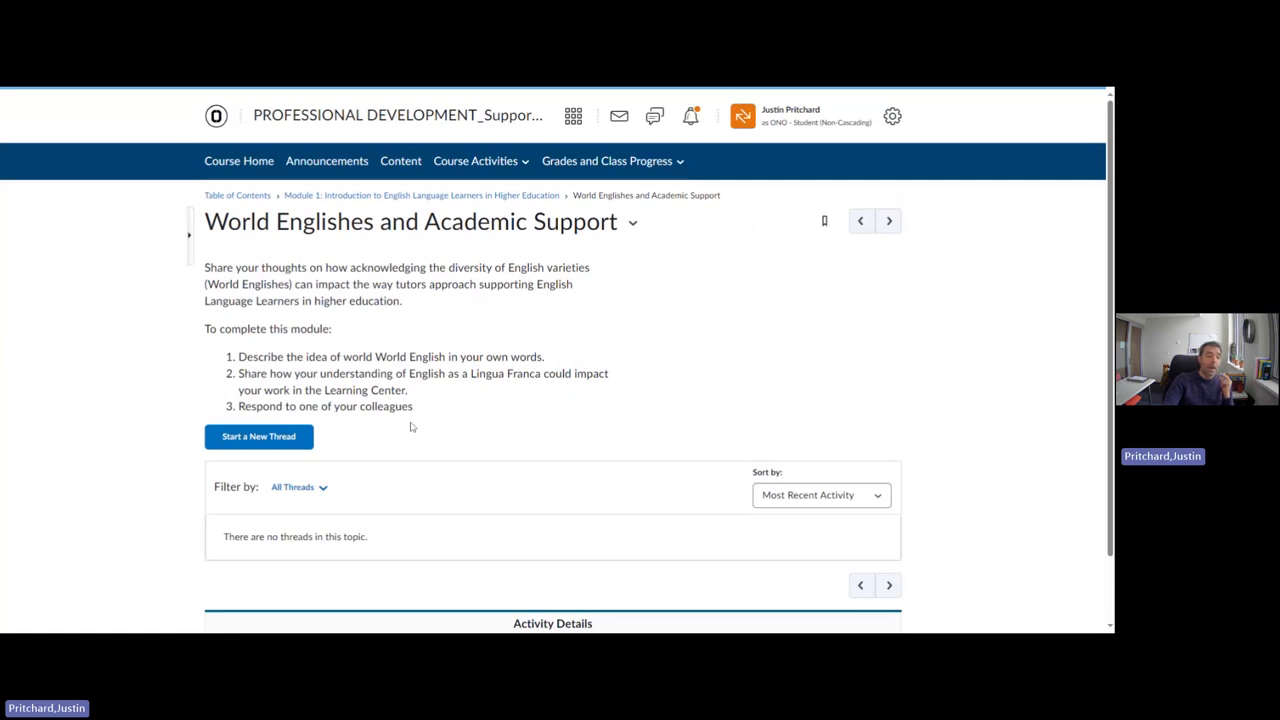
mouse_move(414, 420)
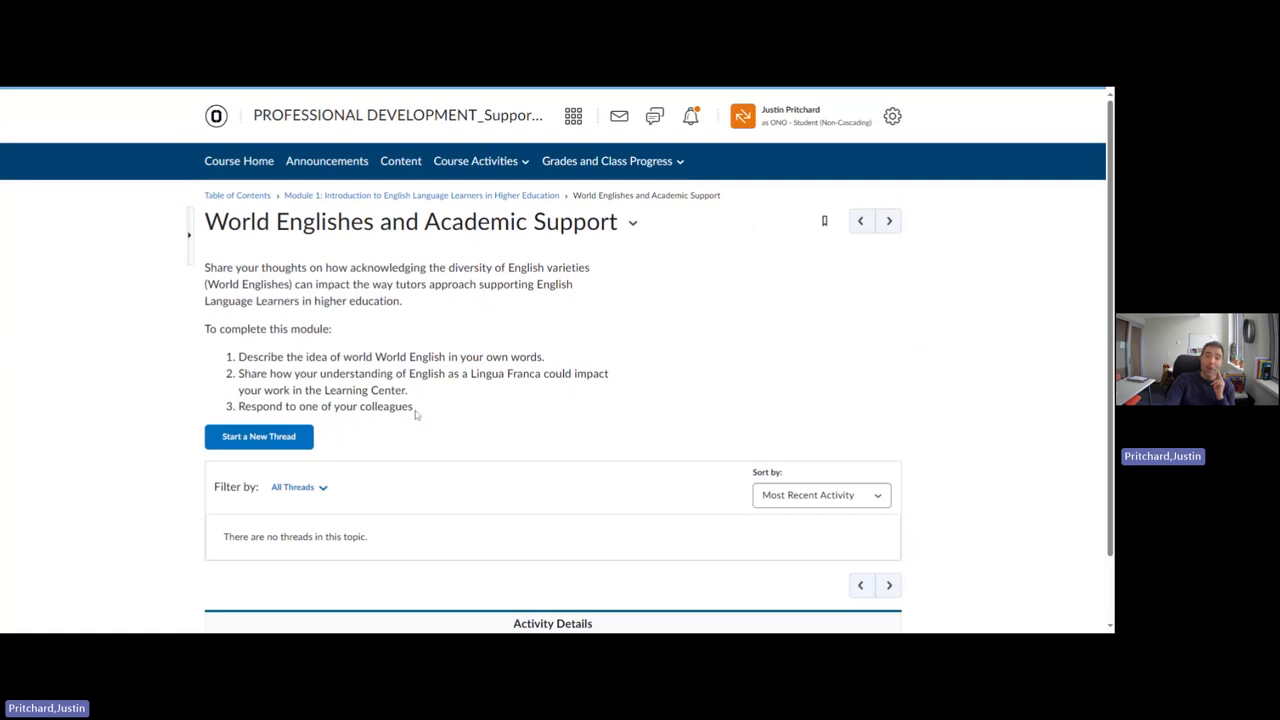
mouse_move(430, 428)
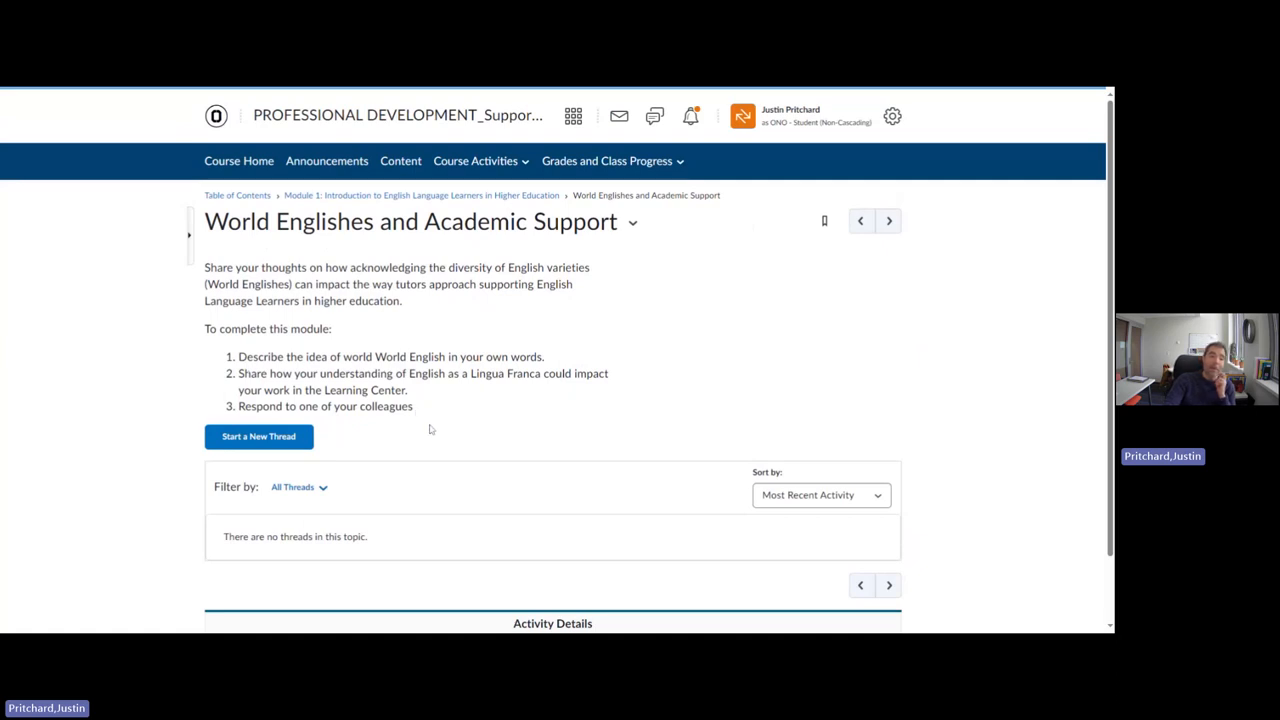
mouse_move(259, 437)
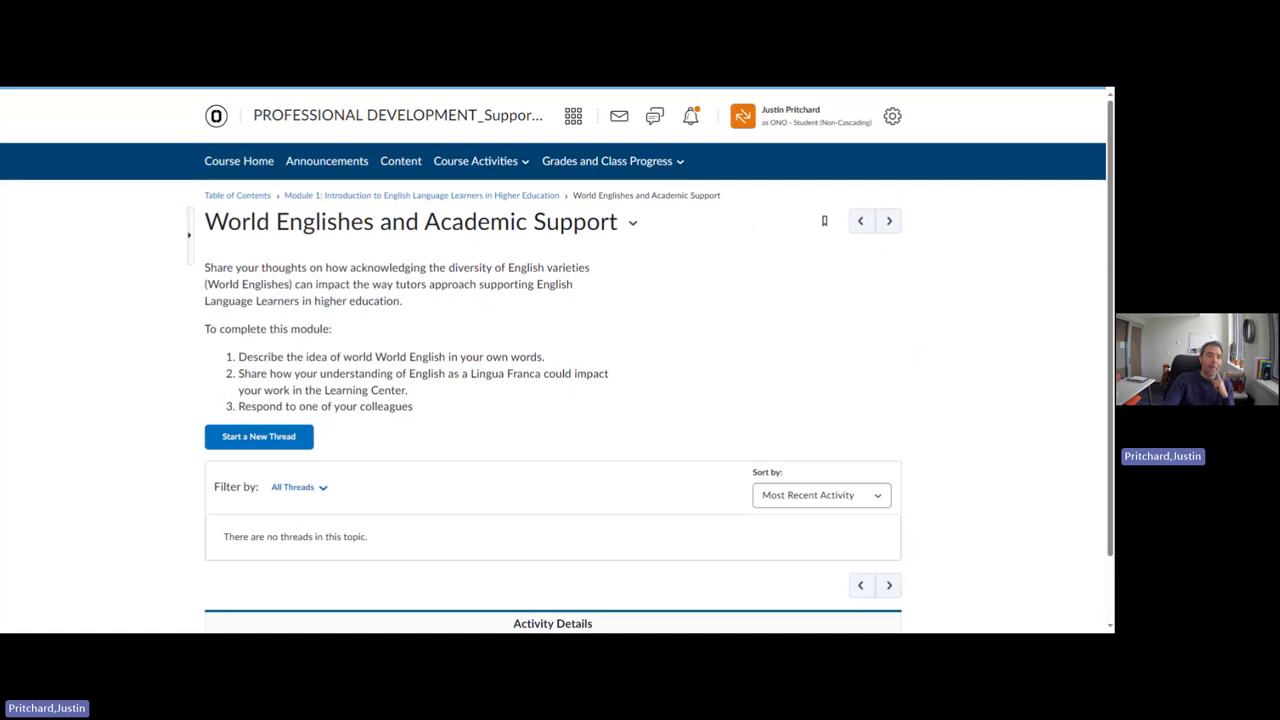
mouse_move(410, 412)
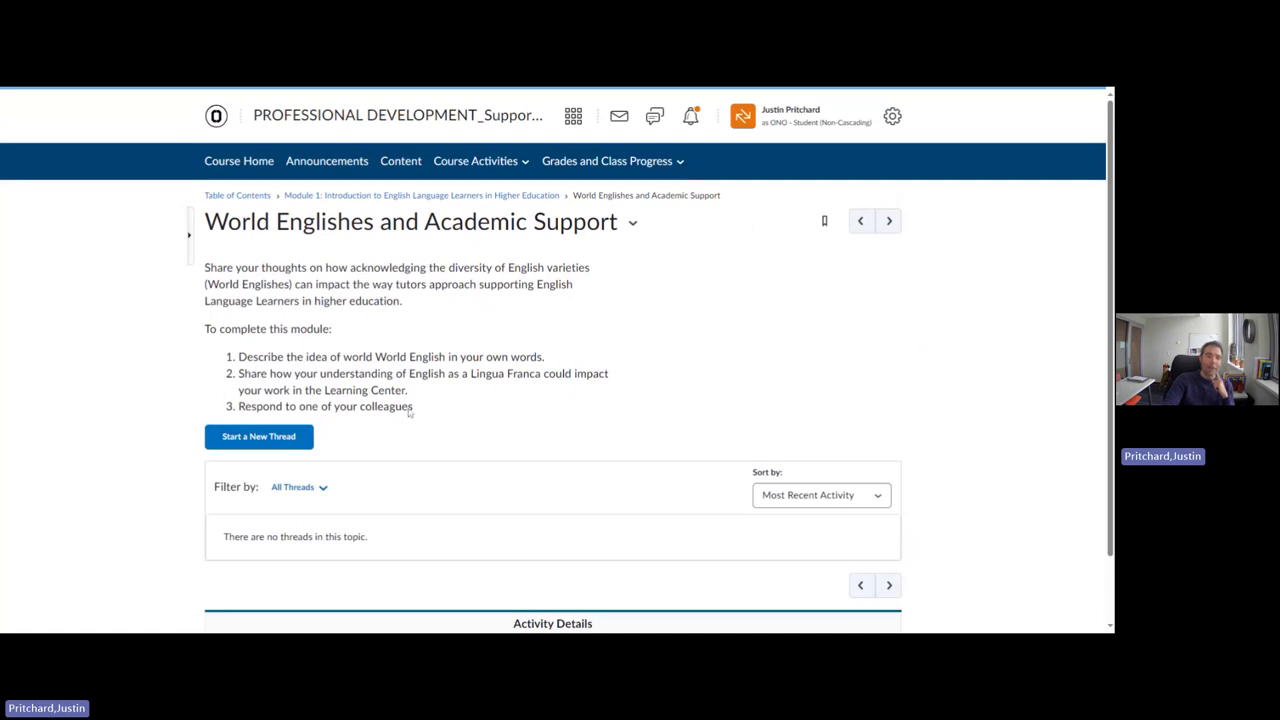
scroll(down, 3)
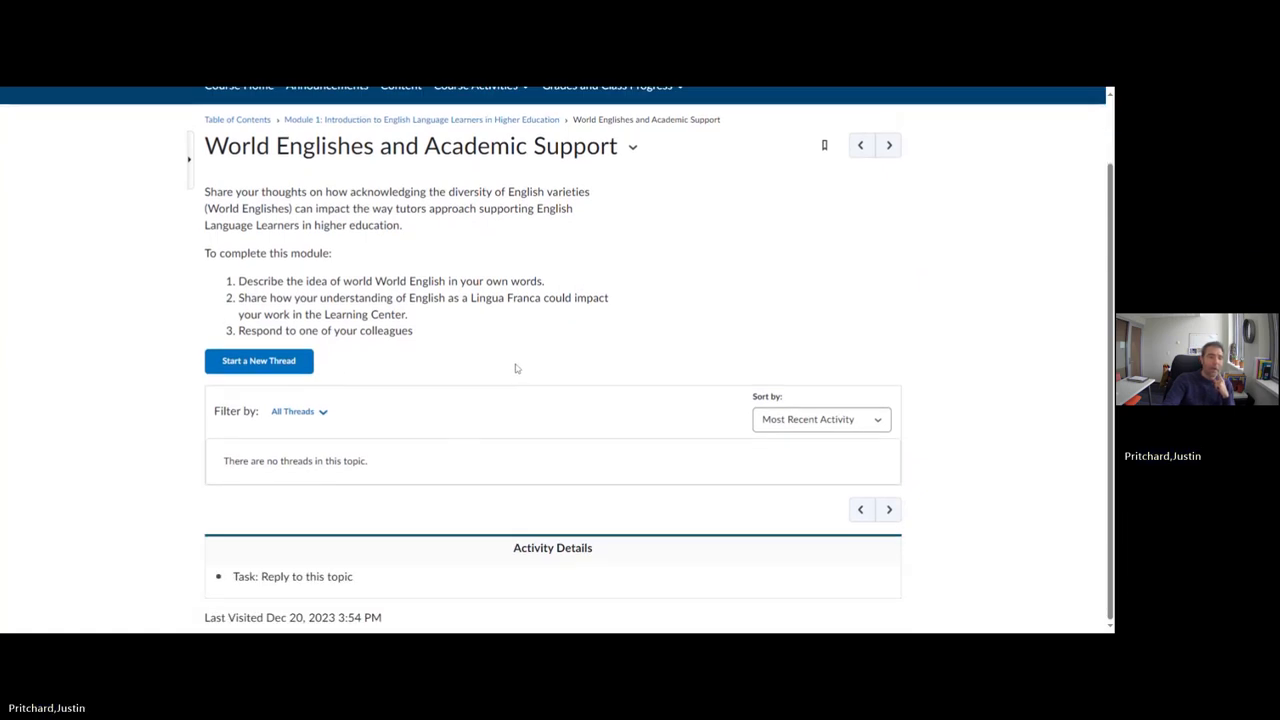
Draft a thread titled 'World Englishes and Academic Support - Pritch' with placeholder text 'lsdjnlsng'
click(258, 360)
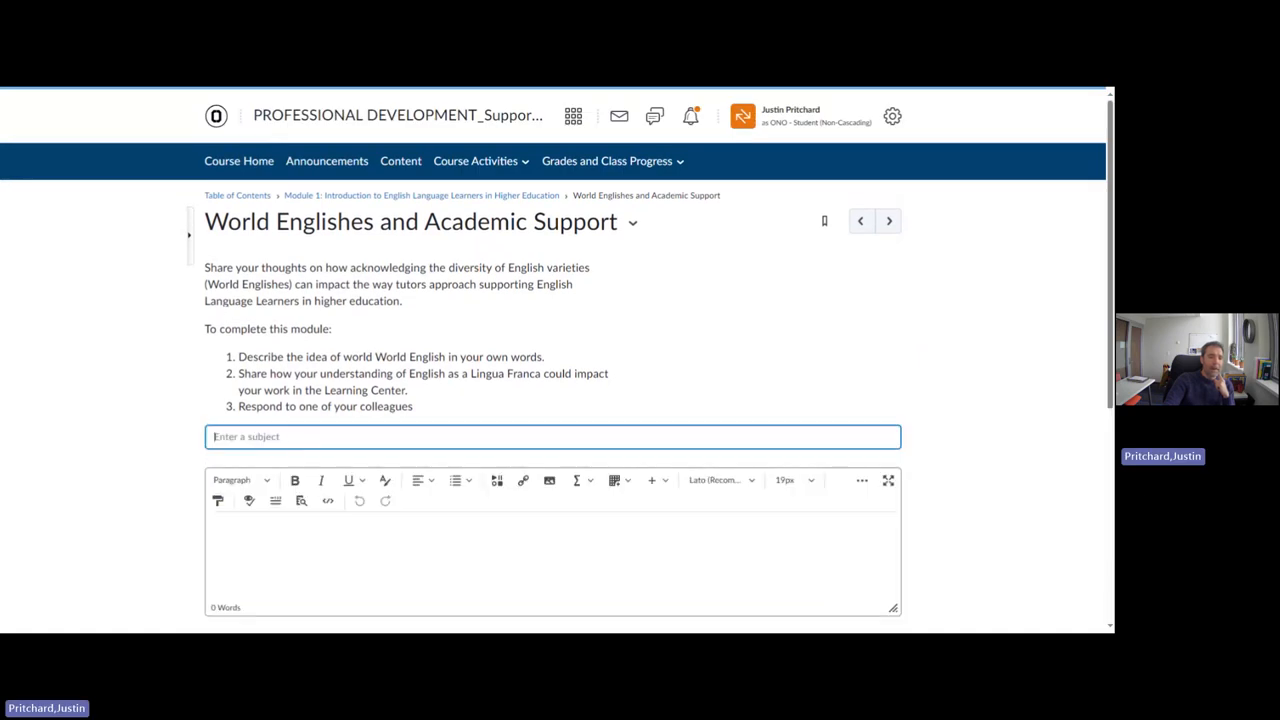
scroll(down, 3)
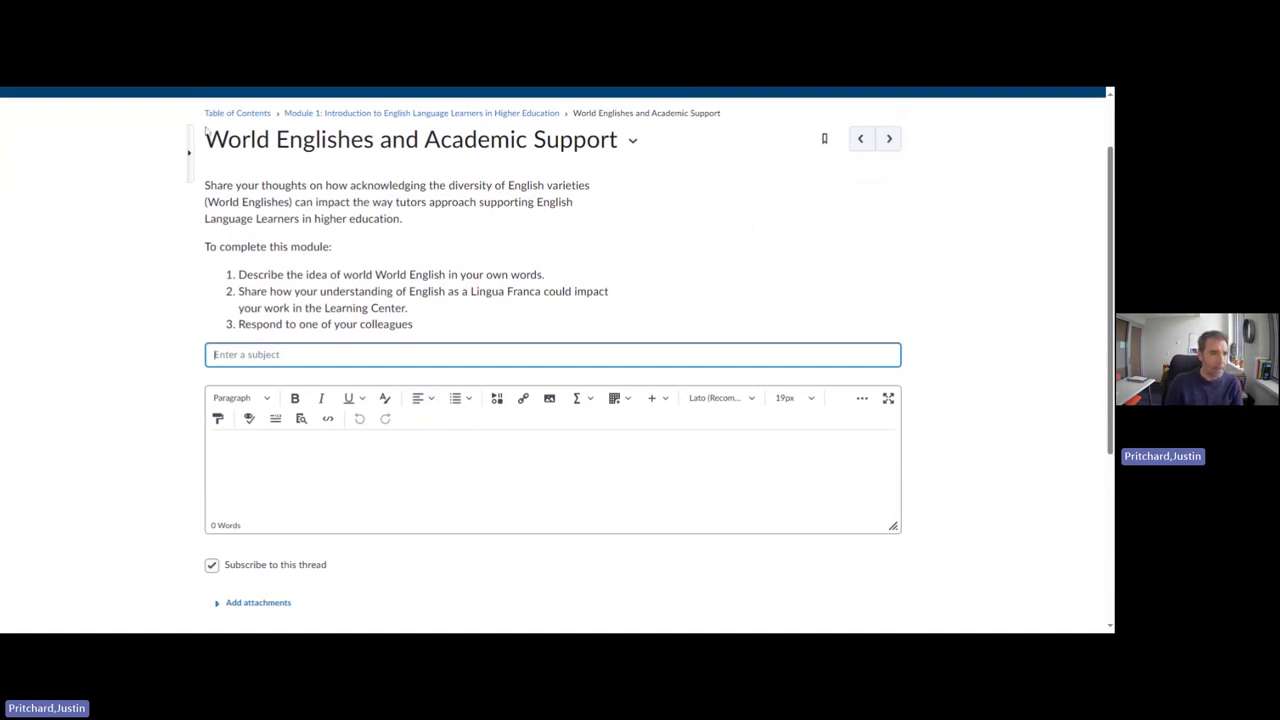
triple_click(410, 139)
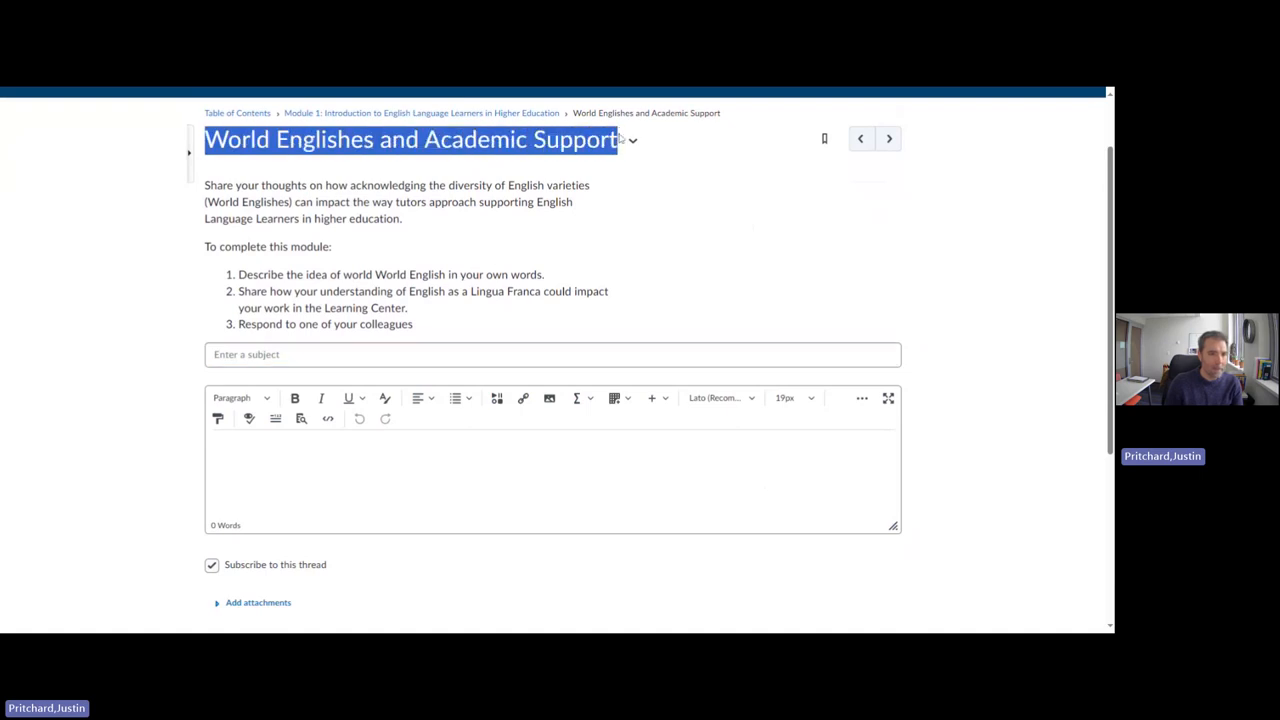
click(552, 354)
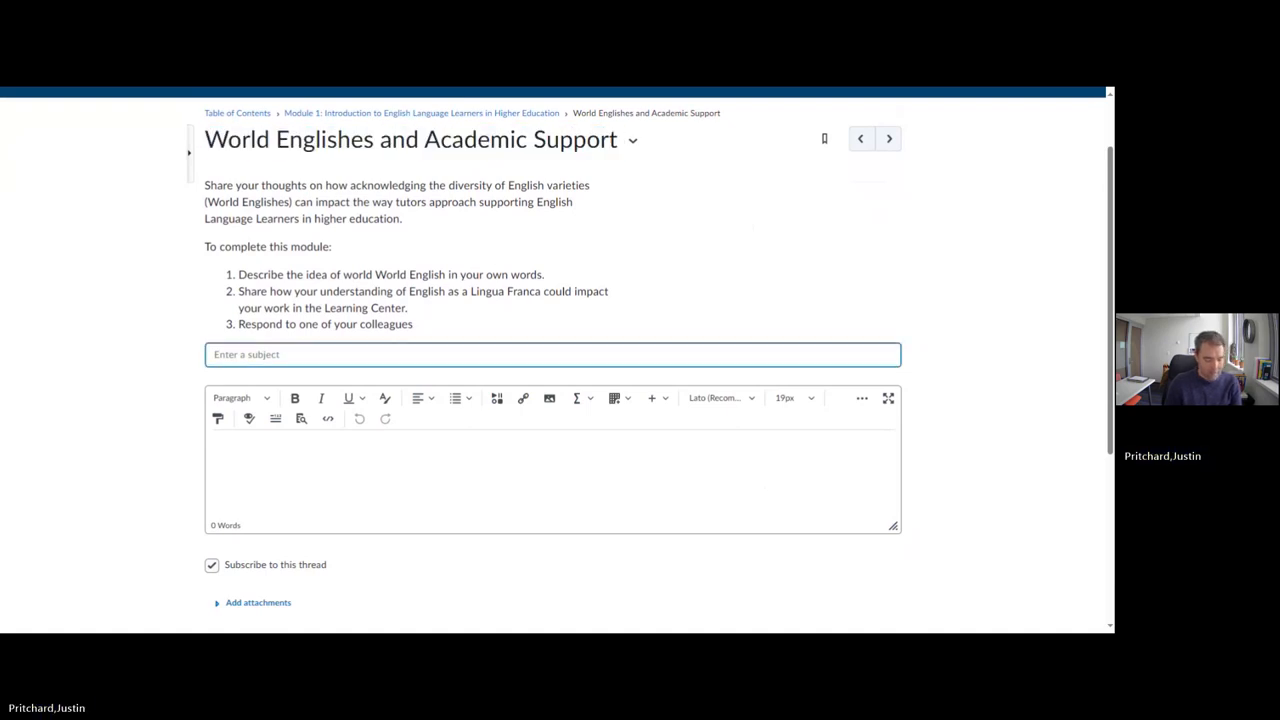
text(World Englishes and Academic Support)
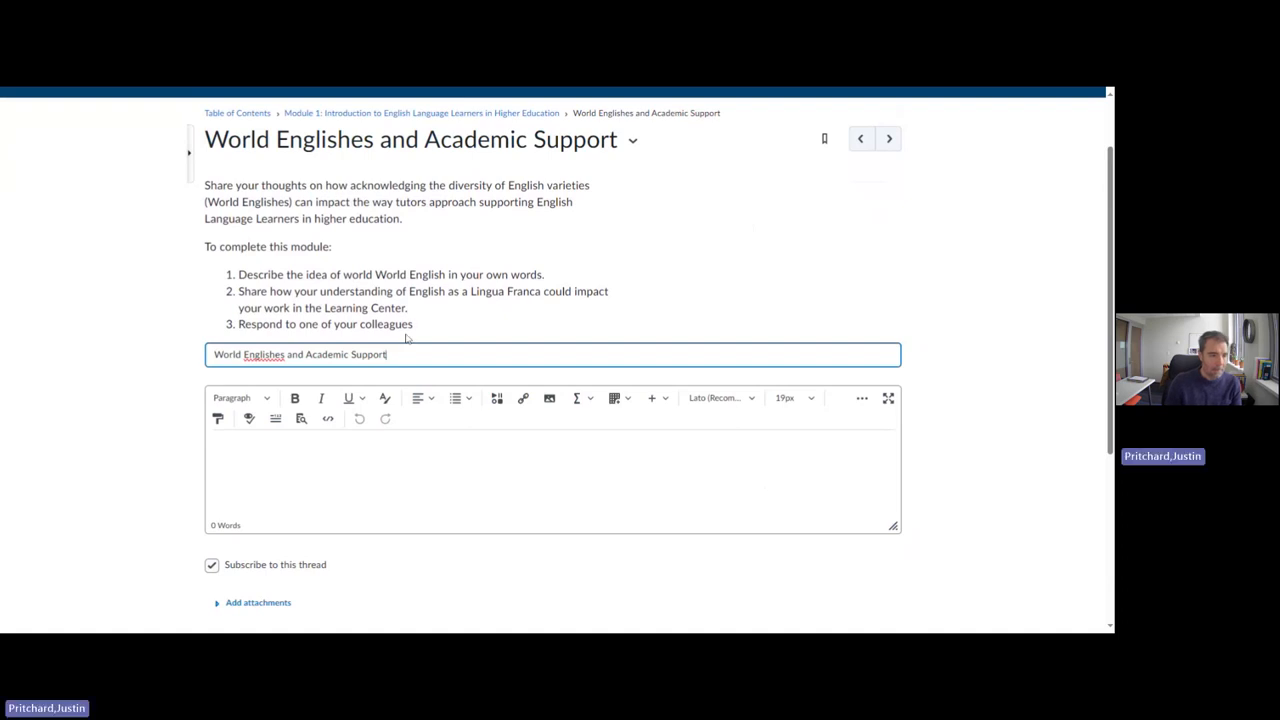
text(- Pritchard)
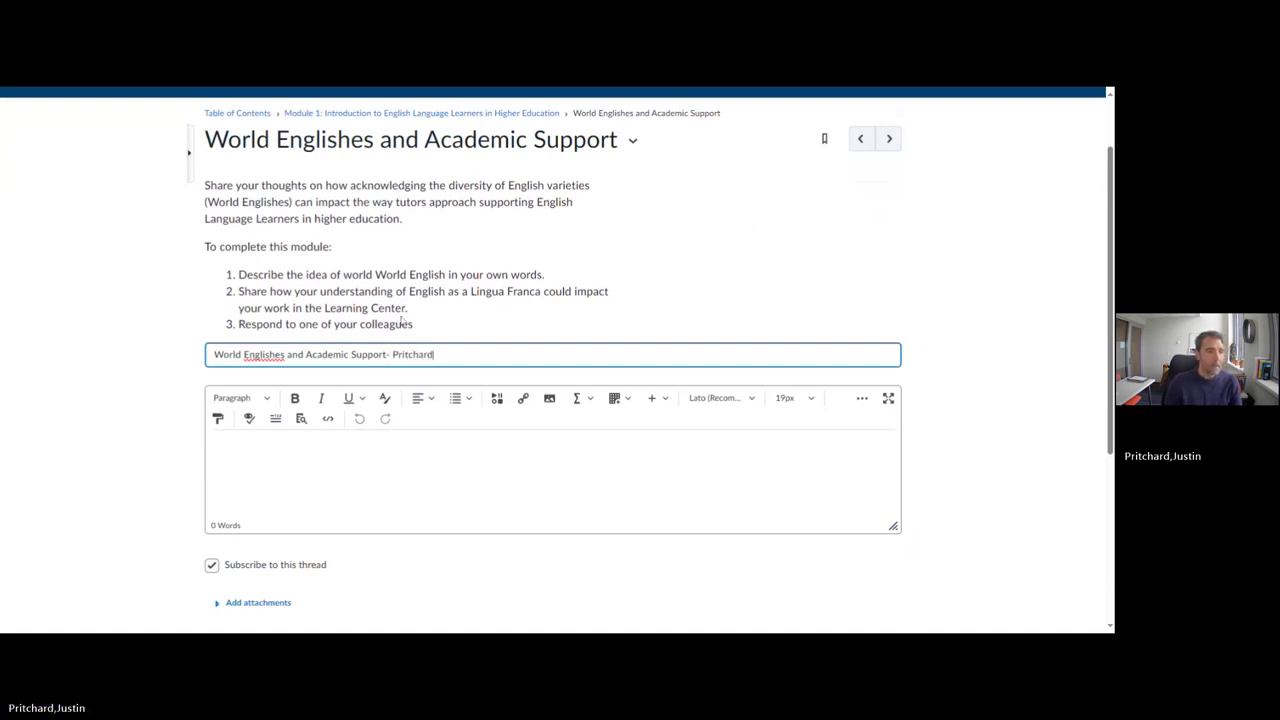
drag(238, 274, 406, 291)
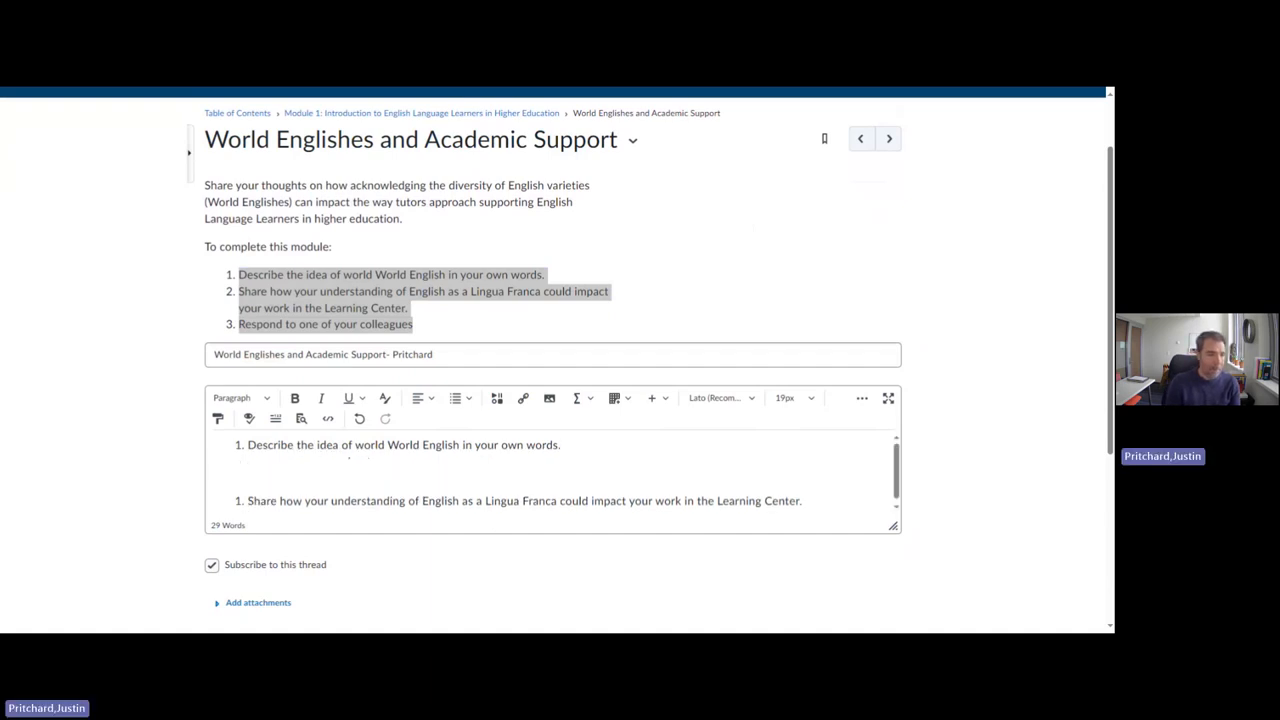
text(lsdjnlsng)
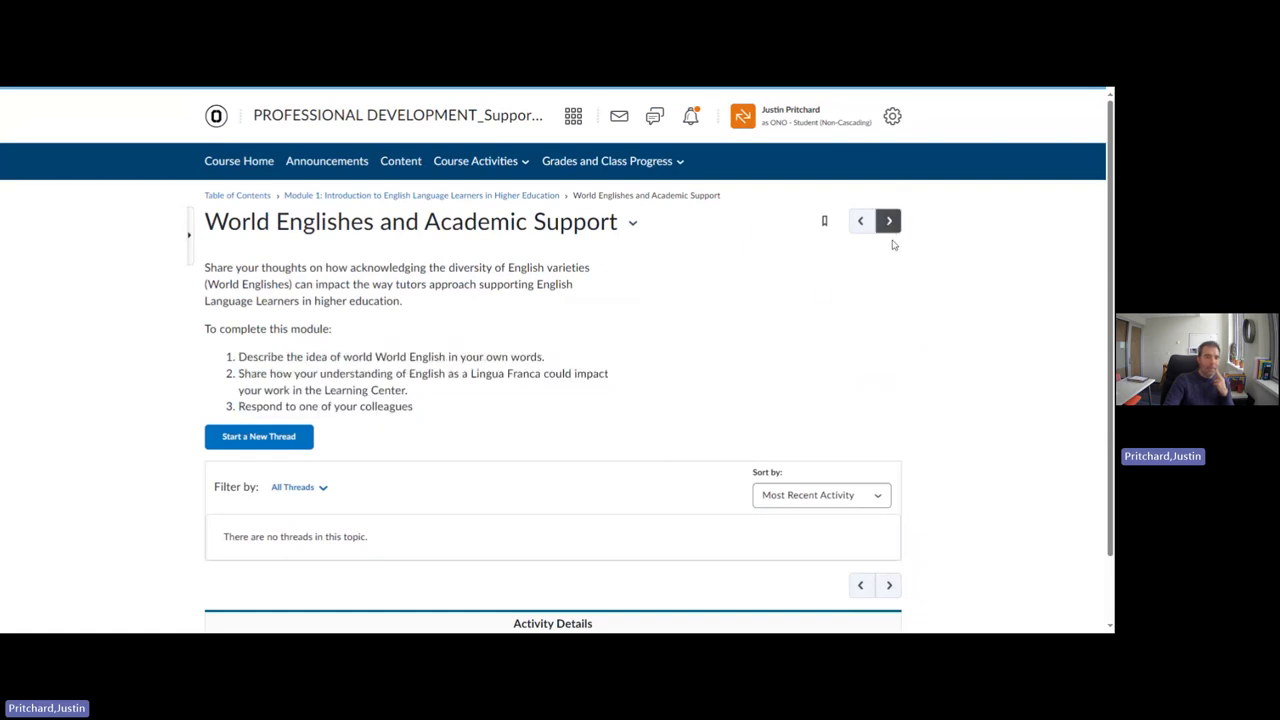
Open Module 1 Quiz- World Englishes and review its unlimited time and single attempt
click(888, 221)
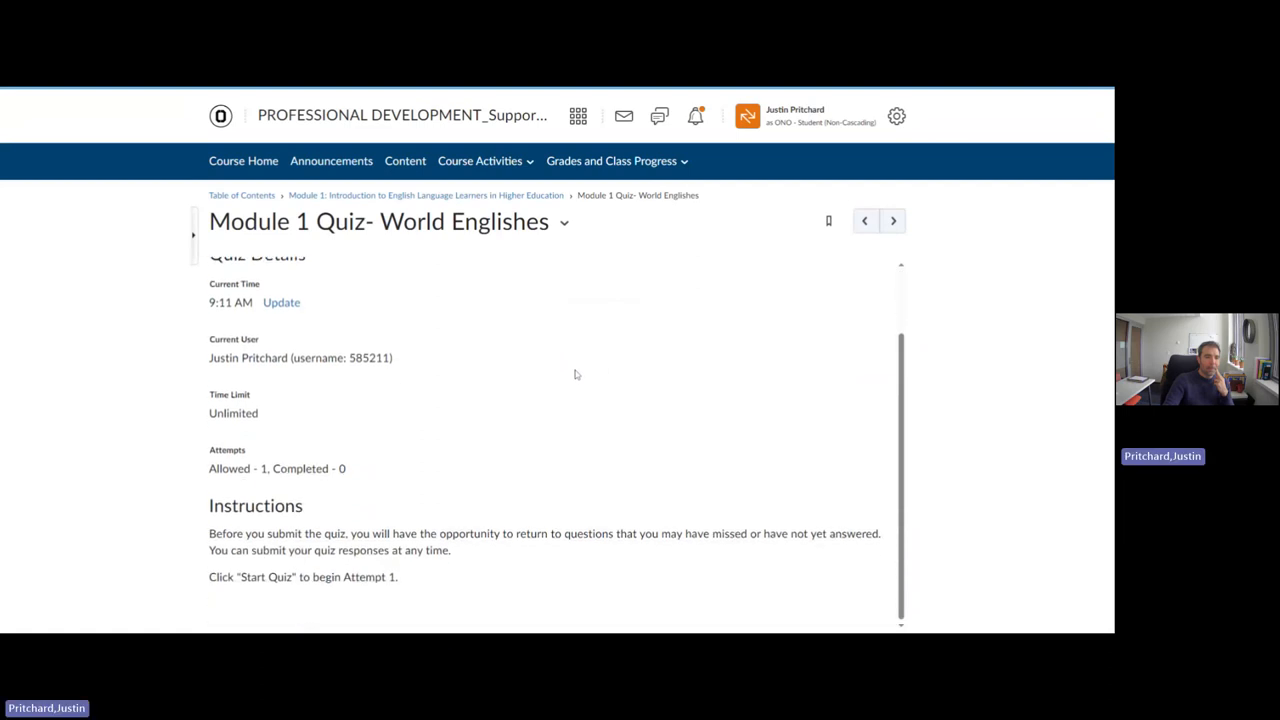
scroll(up, 3)
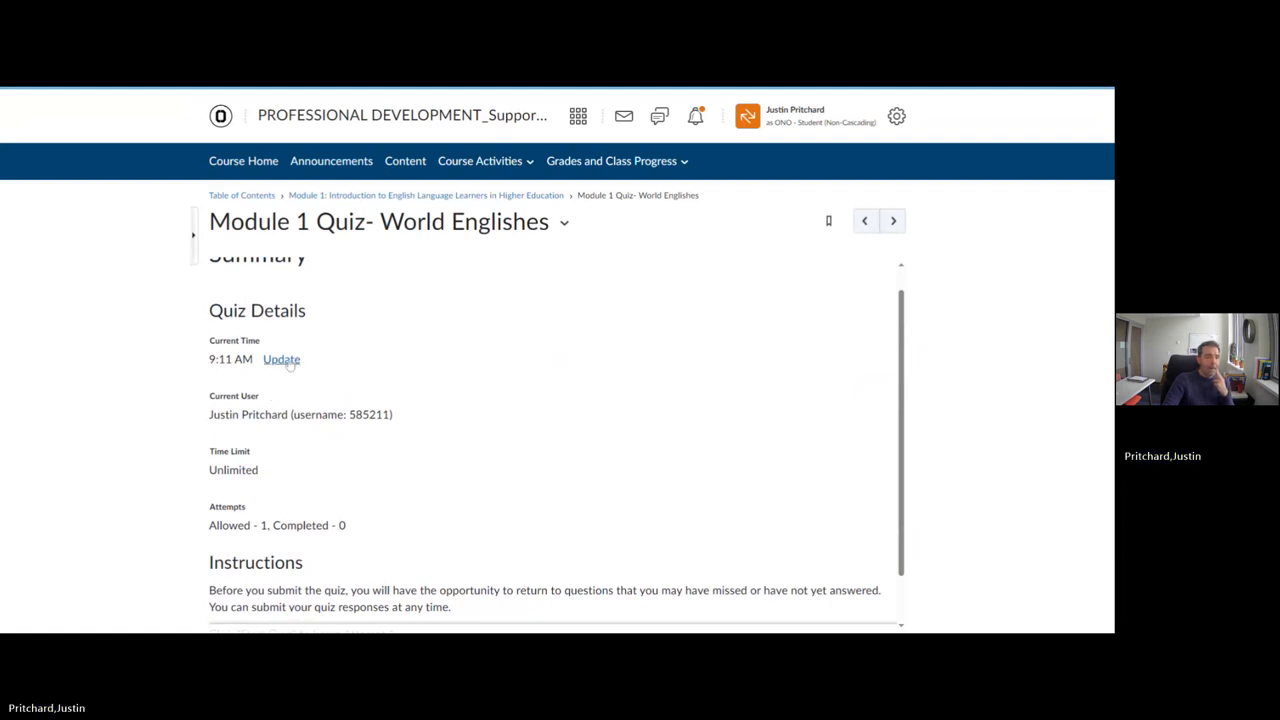
scroll(down, 3)
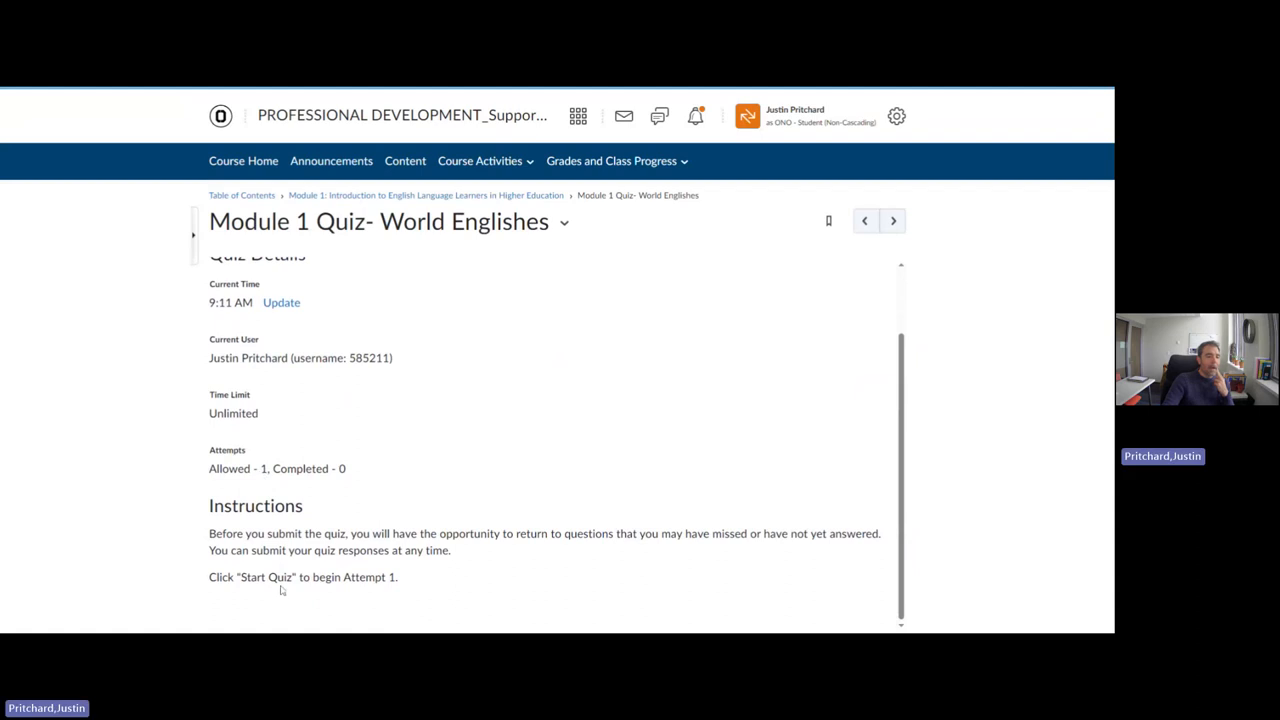
mouse_move(430, 410)
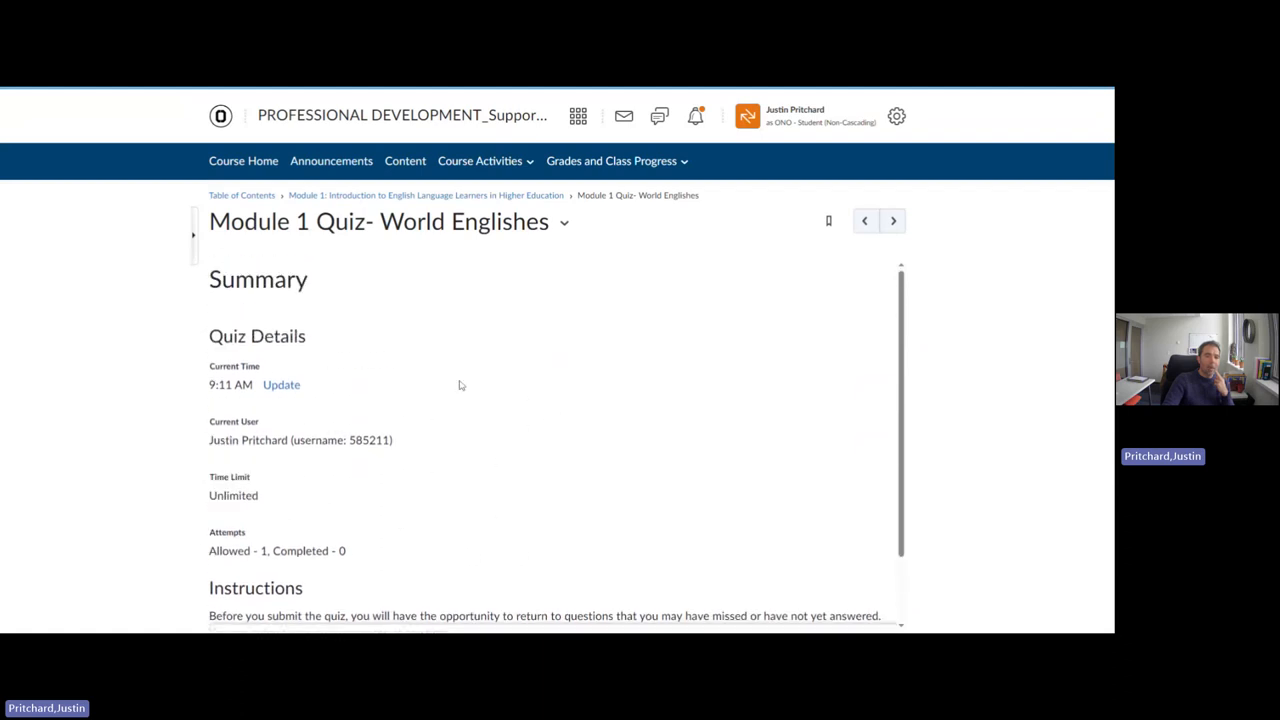
mouse_move(463, 373)
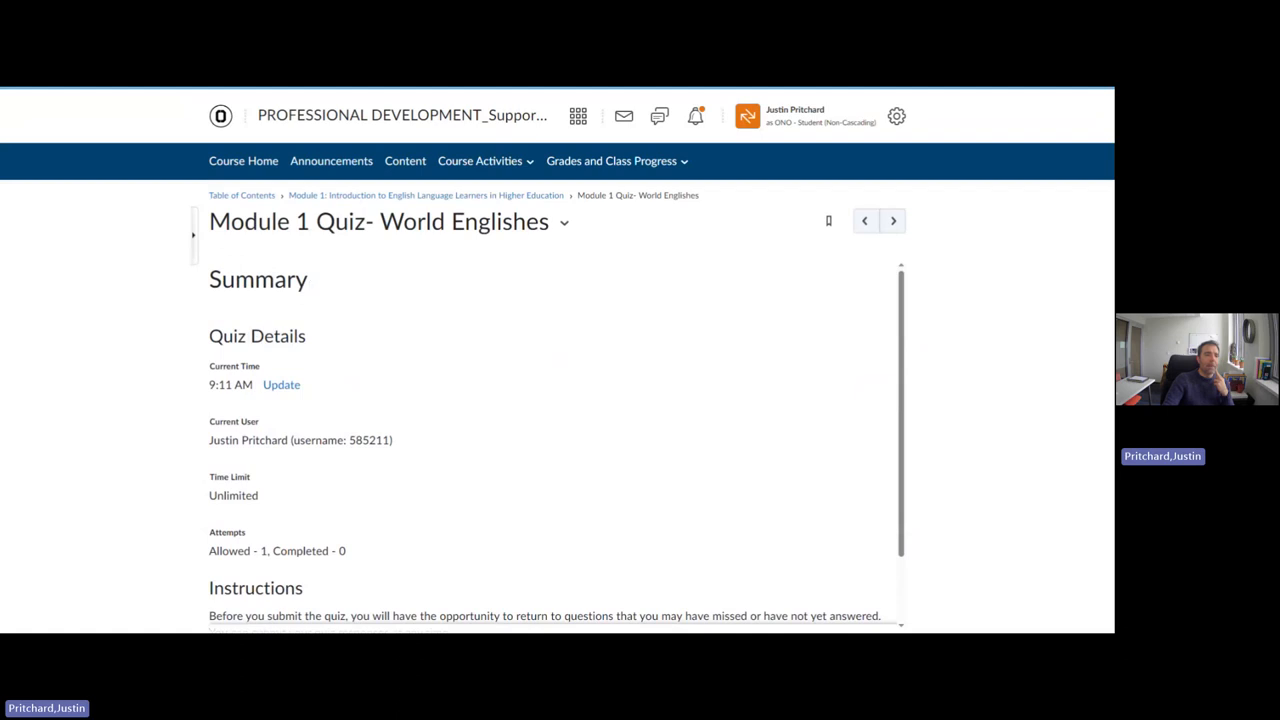
mouse_move(545, 320)
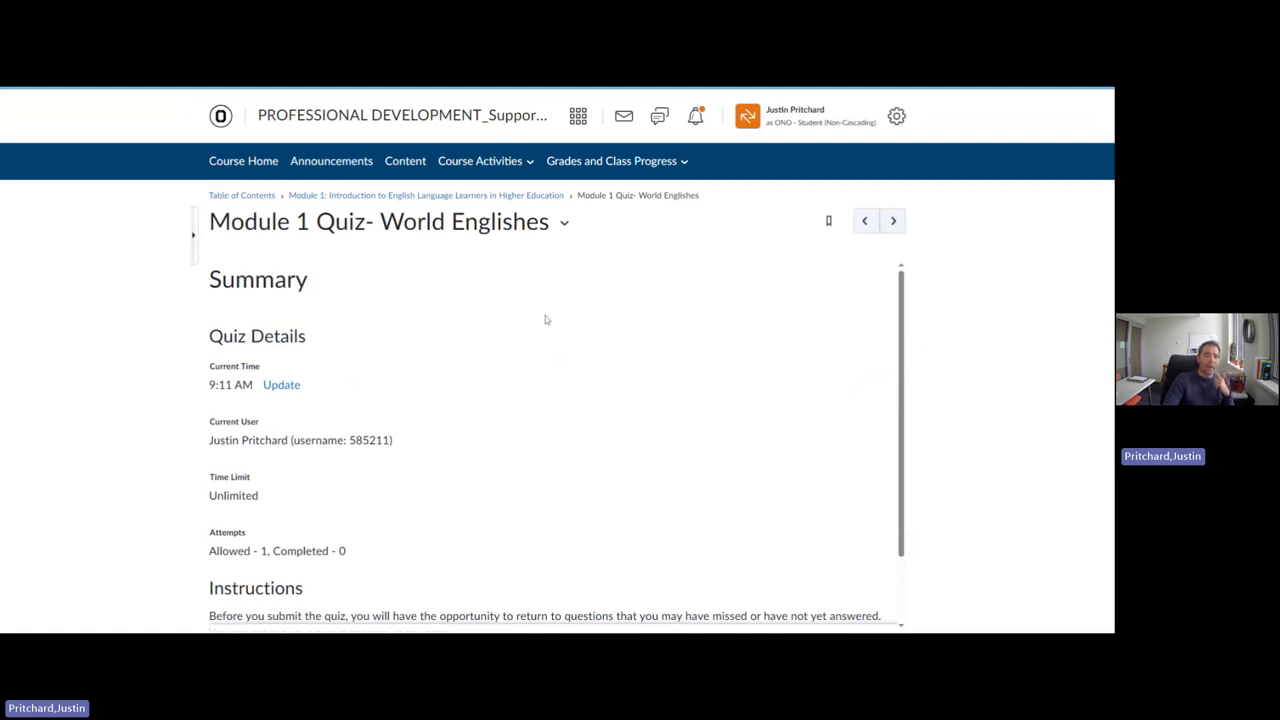
mouse_move(628, 266)
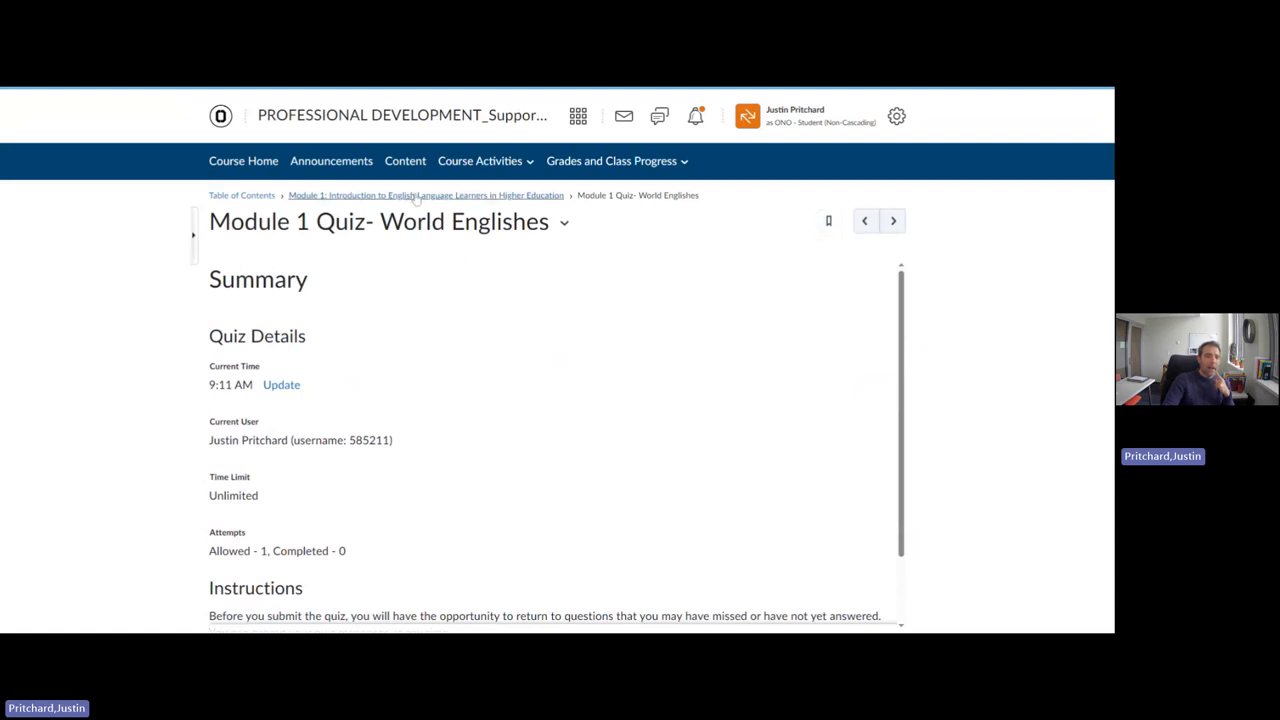
mouse_move(417, 205)
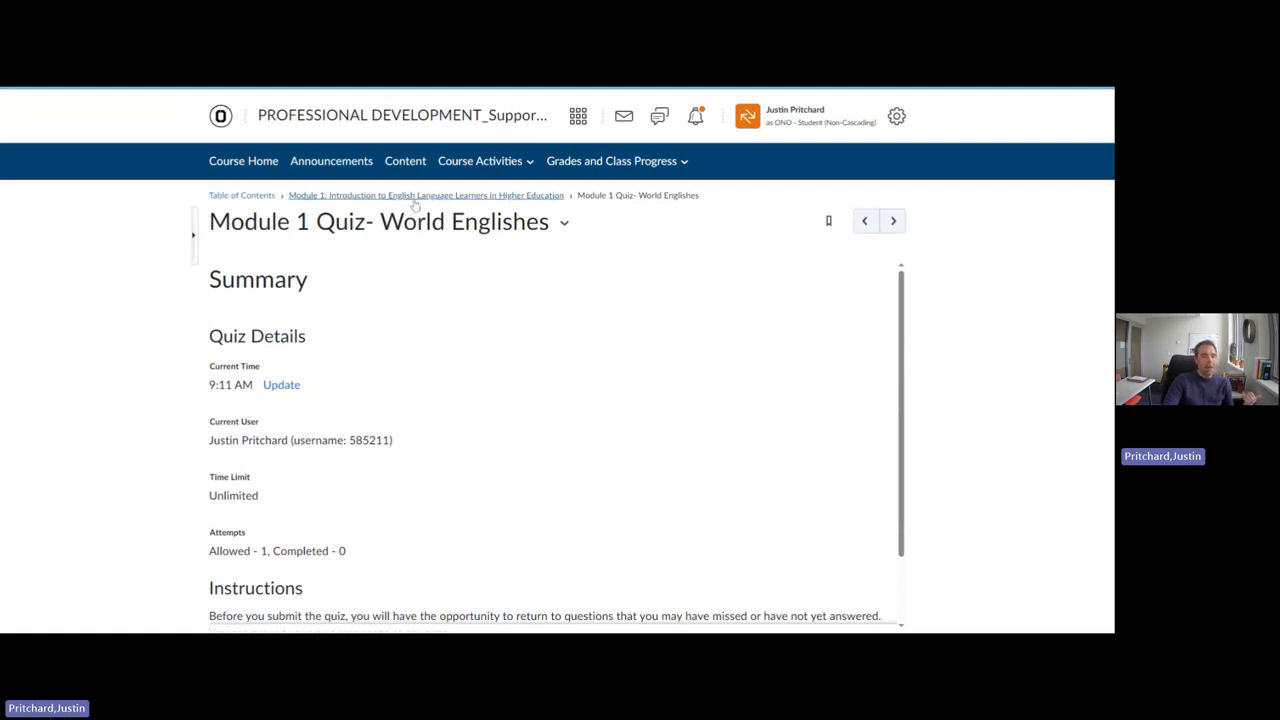
Return to the Module 1 overview via the breadcrumb and scroll to its topic list
click(425, 195)
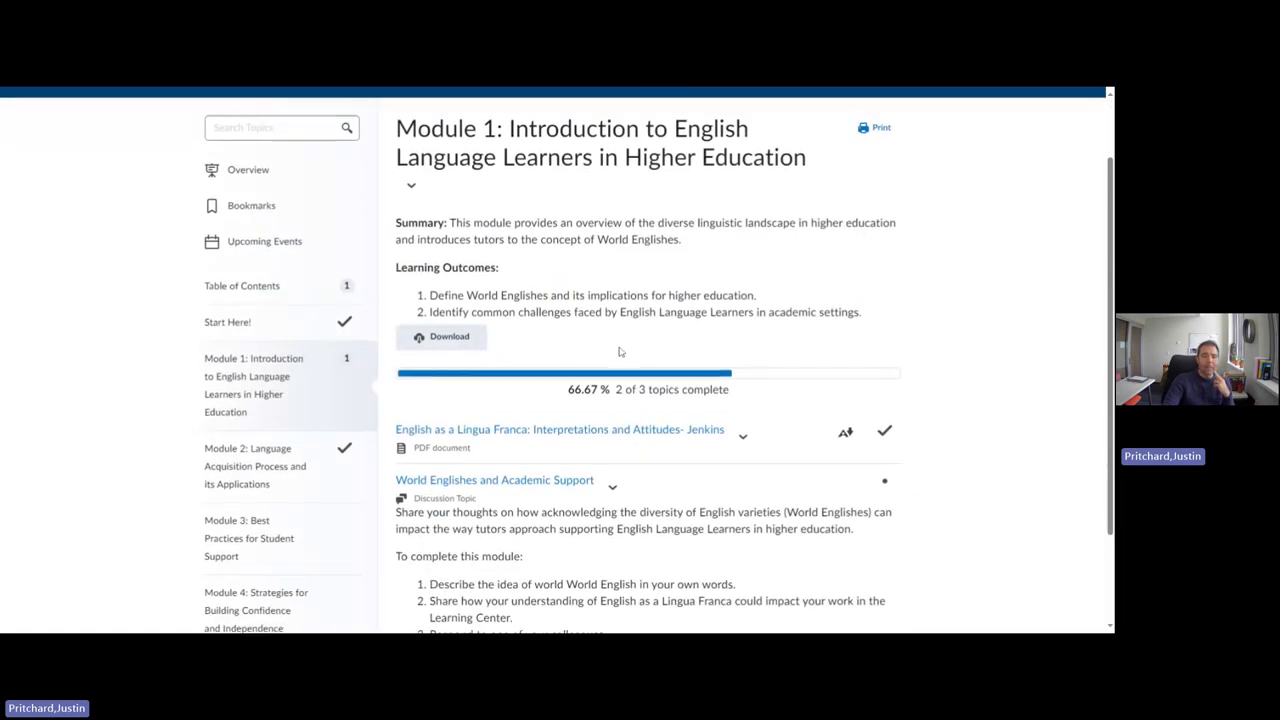
scroll(down, 3)
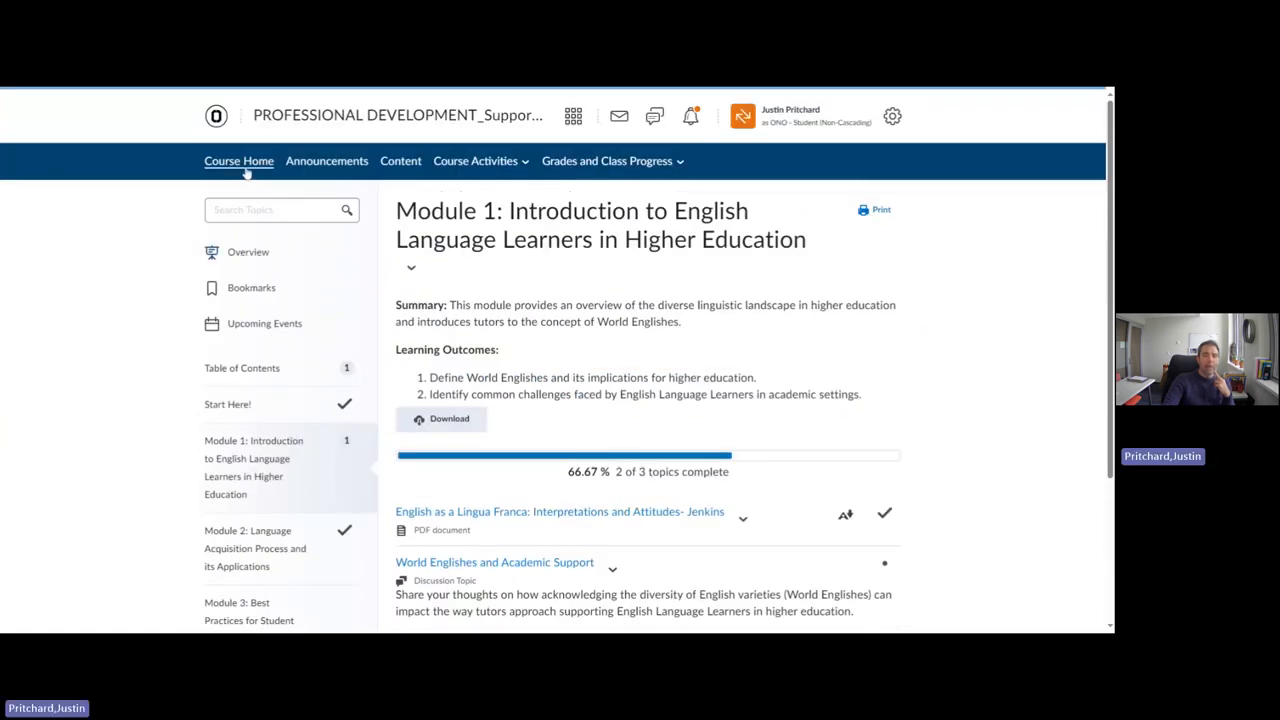
Return to the course home page showing Module 1 at 67% and a quiz-not-attempted alert
click(238, 160)
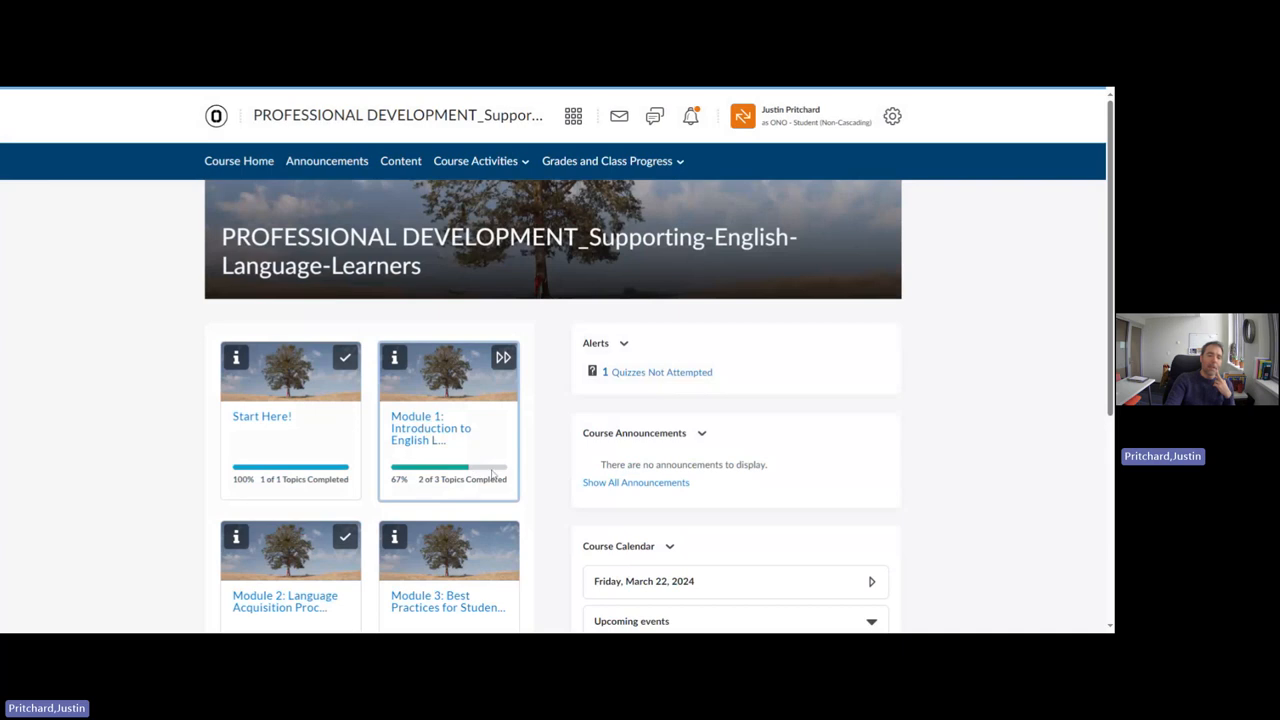
mouse_move(490, 475)
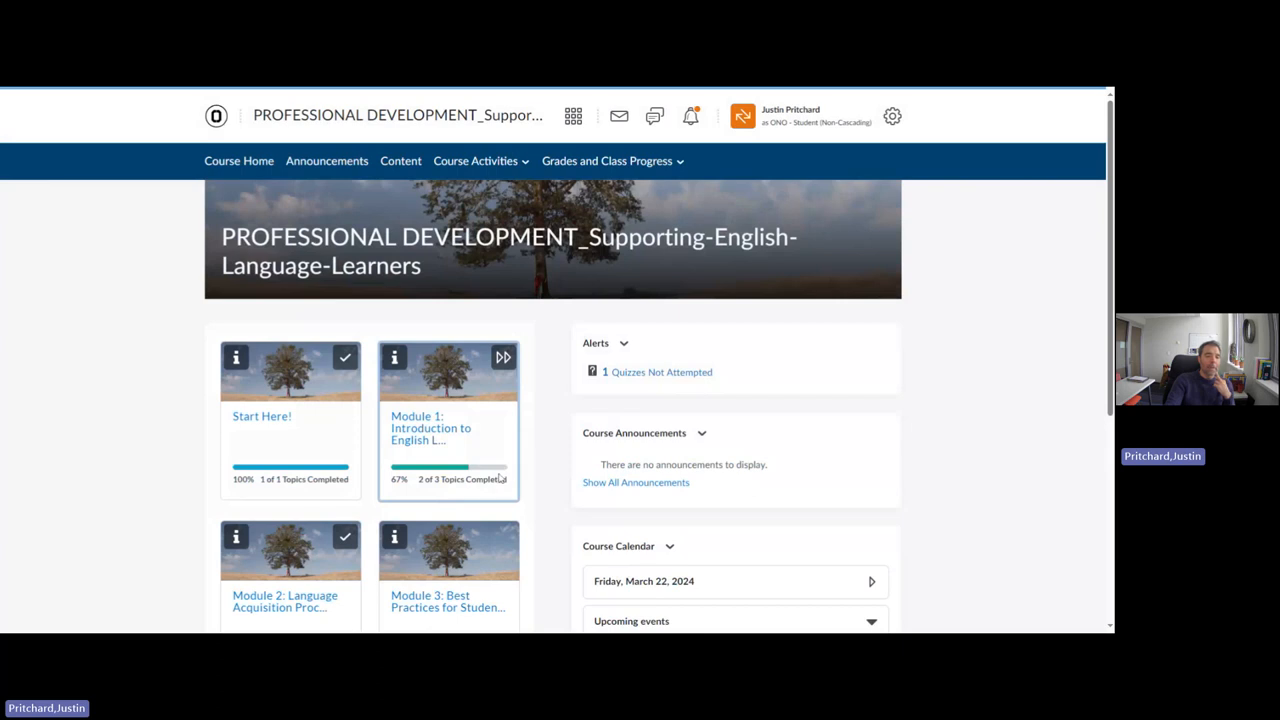
mouse_move(398, 493)
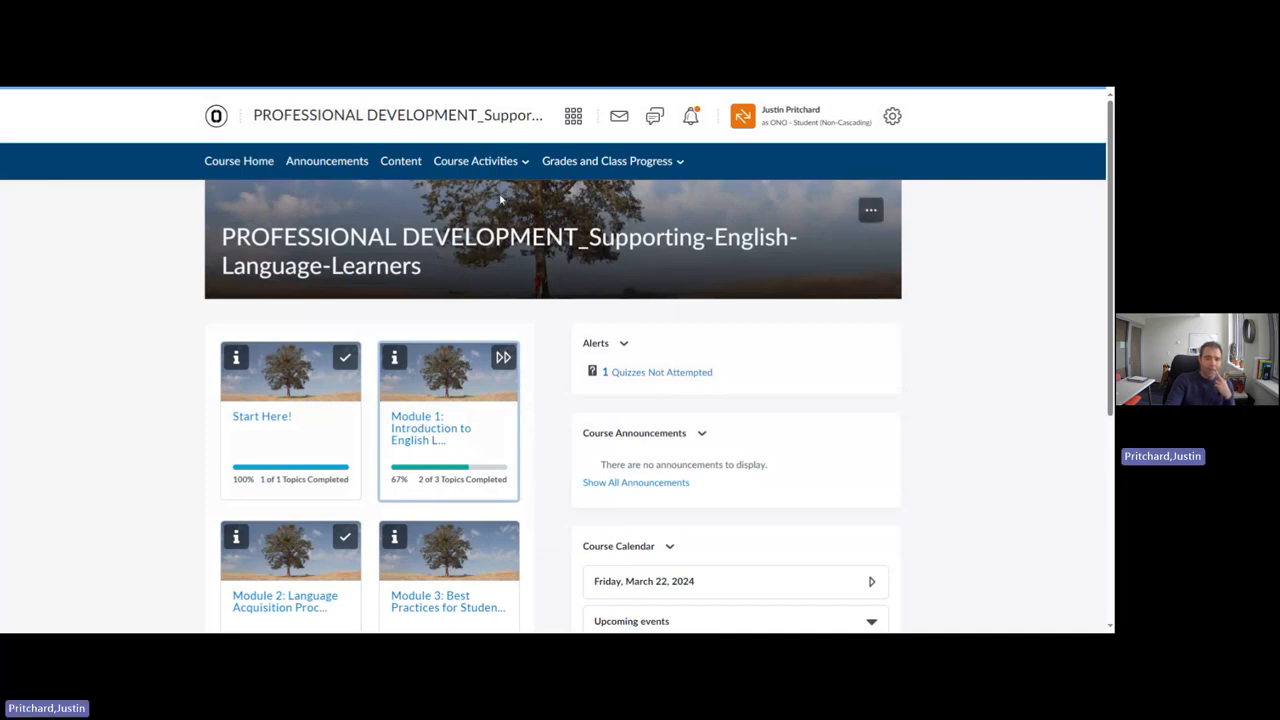
mouse_move(580, 265)
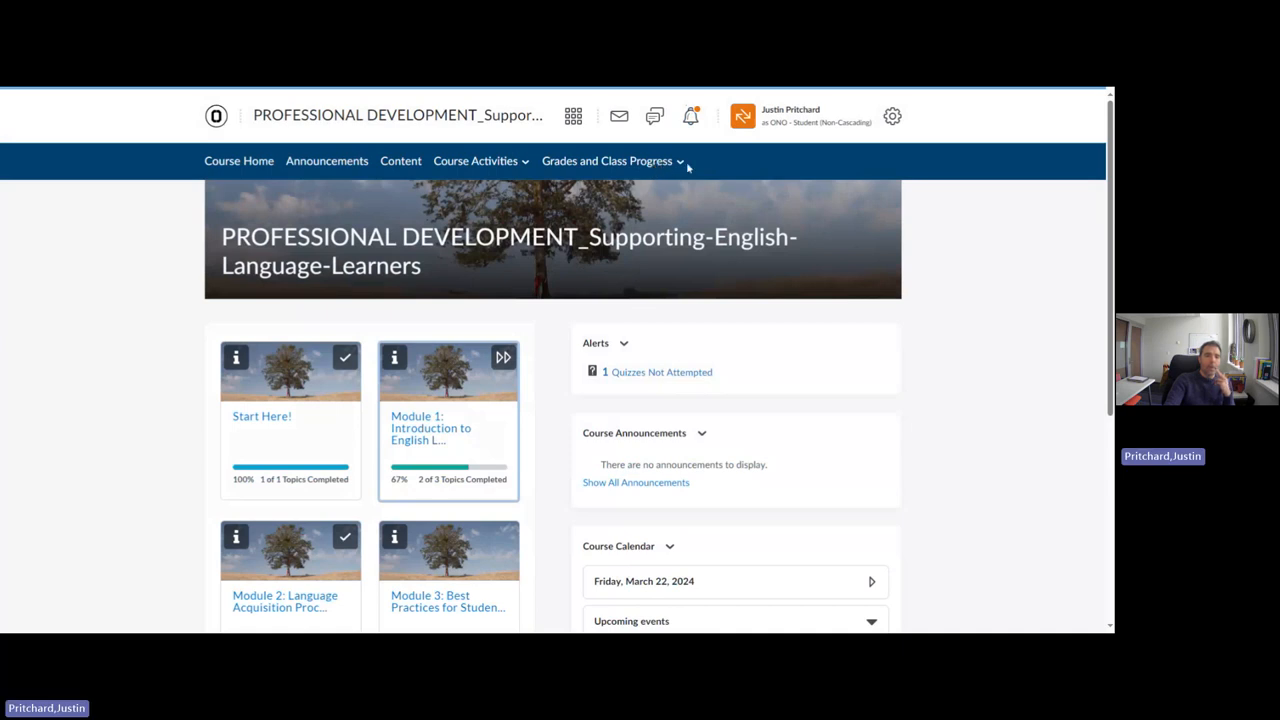
mouse_move(655, 167)
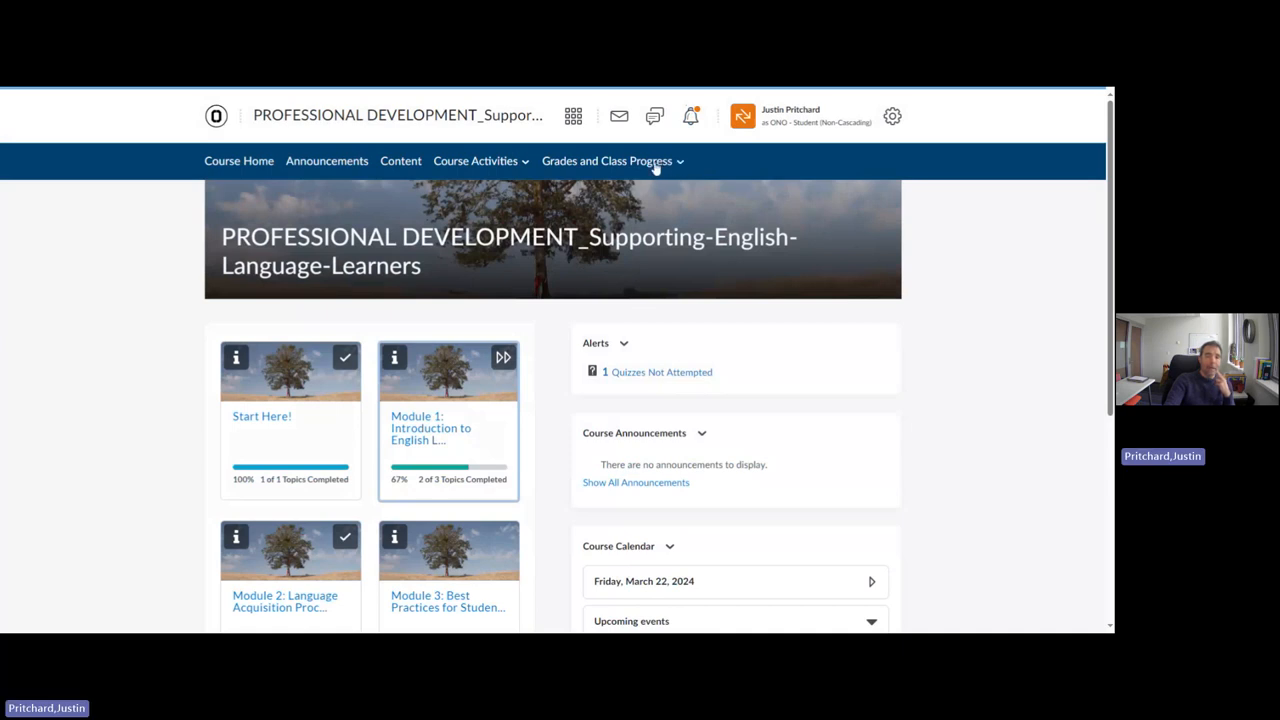
mouse_move(619, 116)
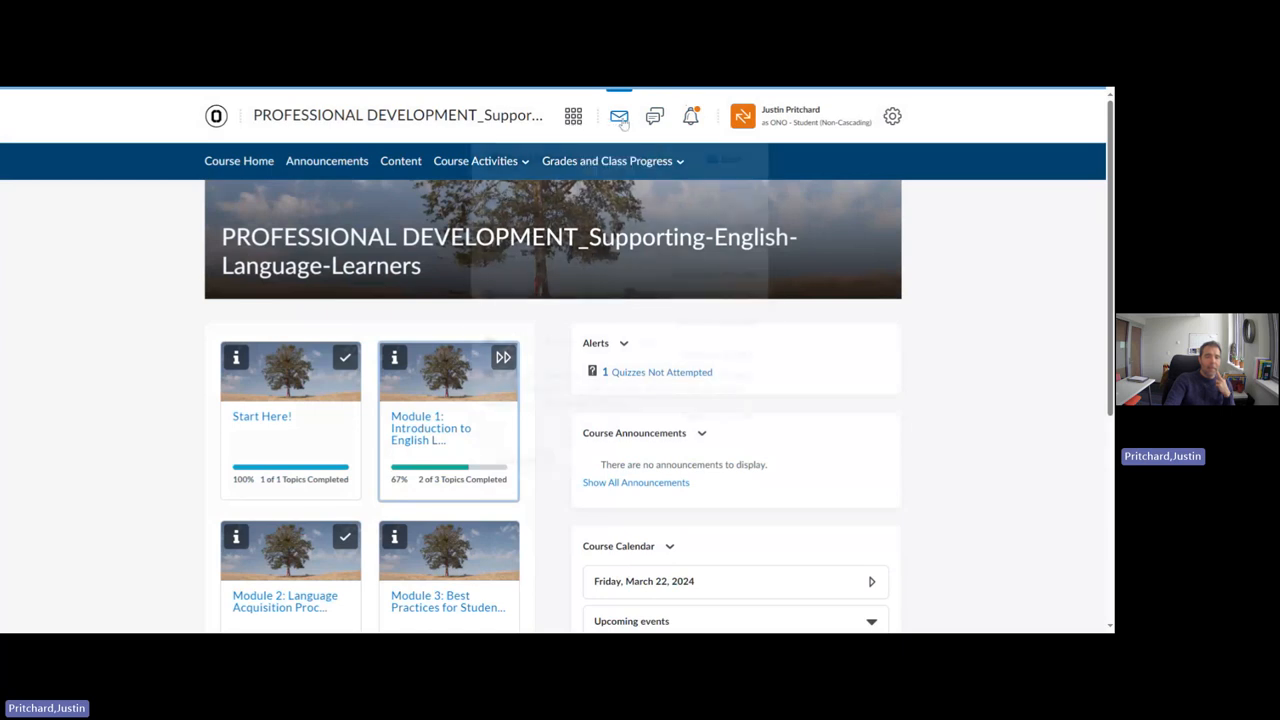
click(619, 116)
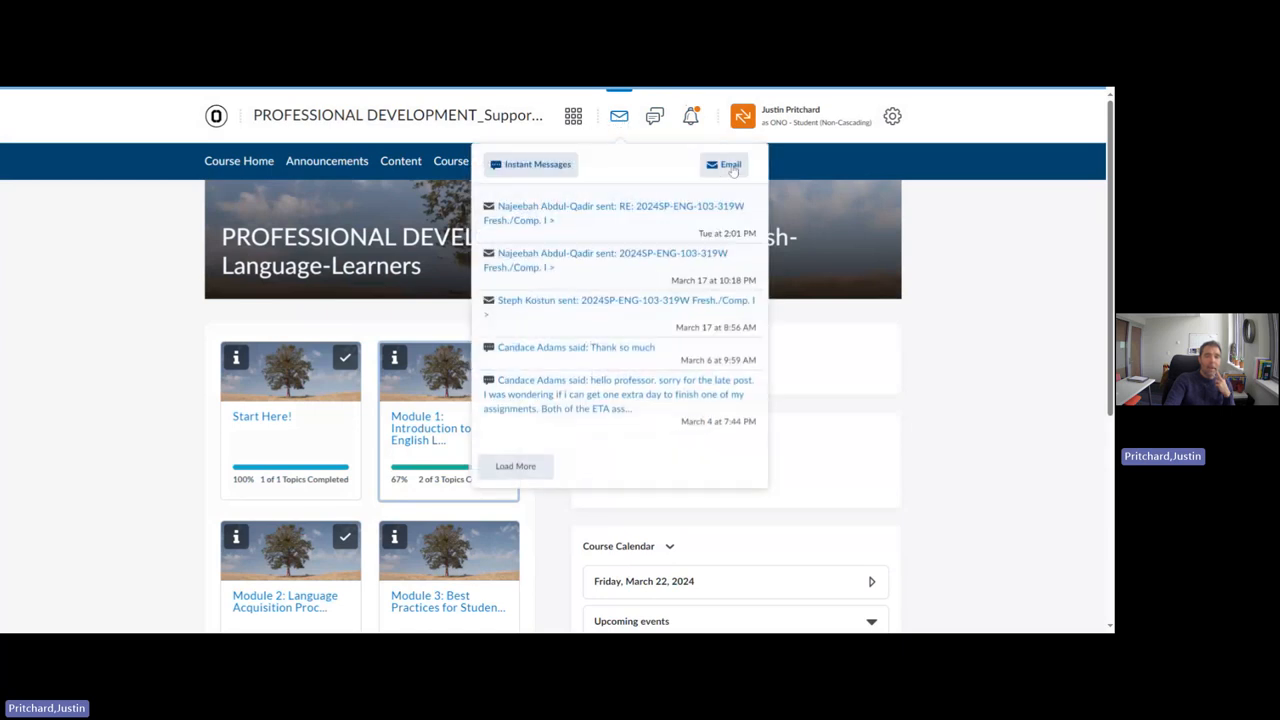
click(619, 115)
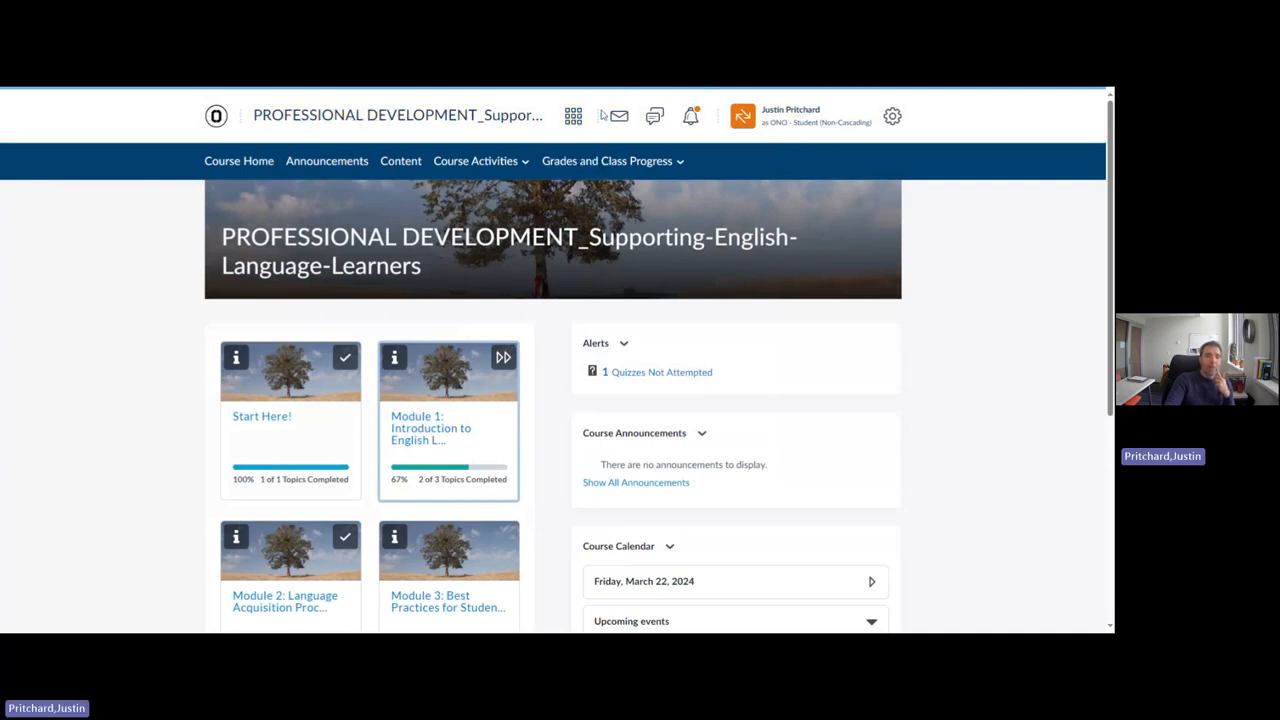
mouse_move(991, 316)
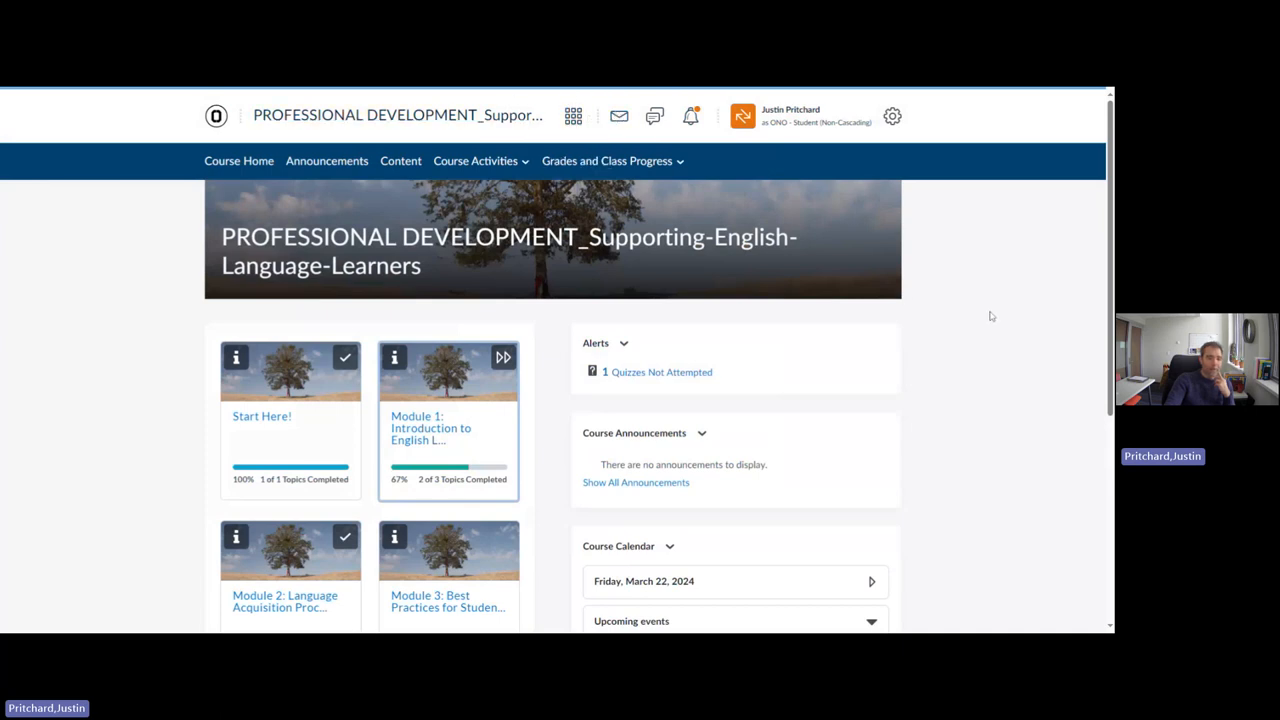
scroll(down, 3)
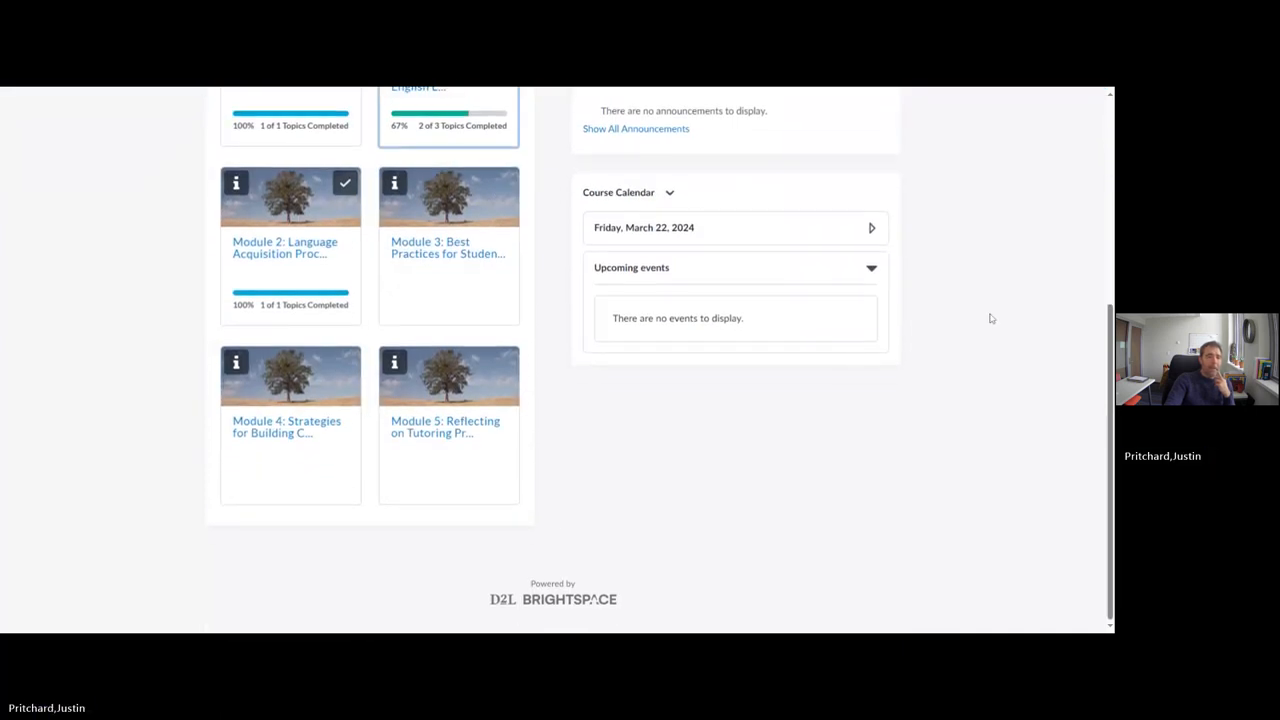